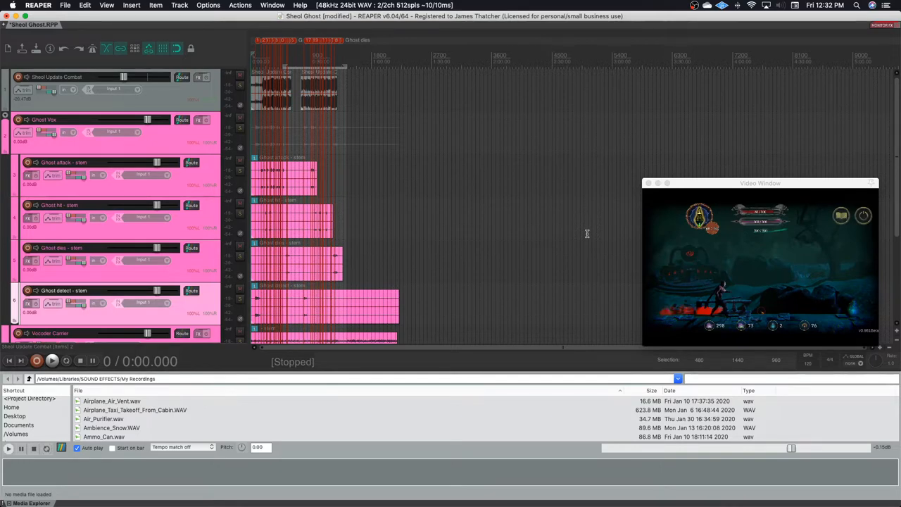
Solo the untitled vocal recording track 8 above the CPAP_Tube stem.
scroll(up, 3)
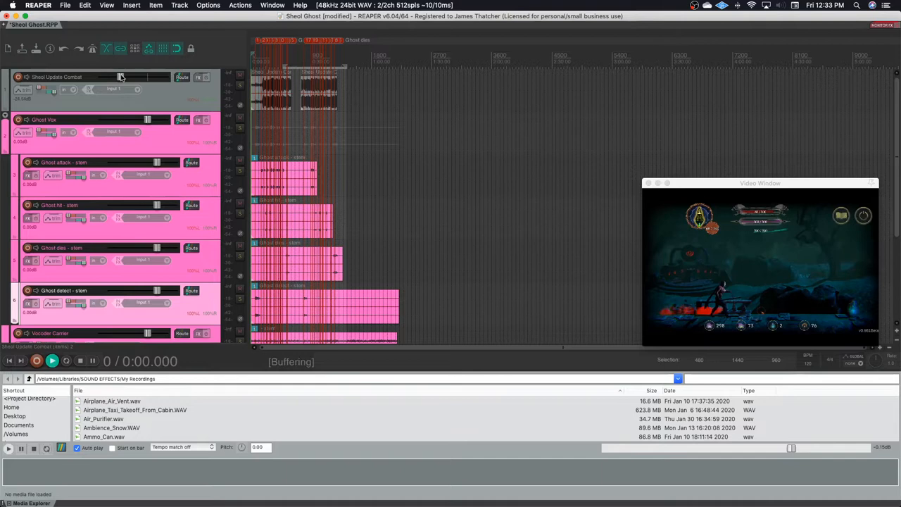
click(52, 361)
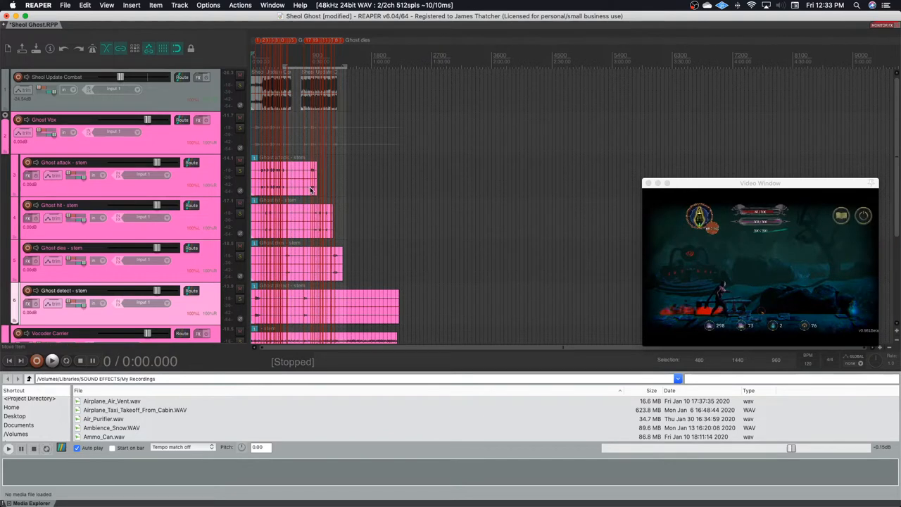
mouse_move(321, 191)
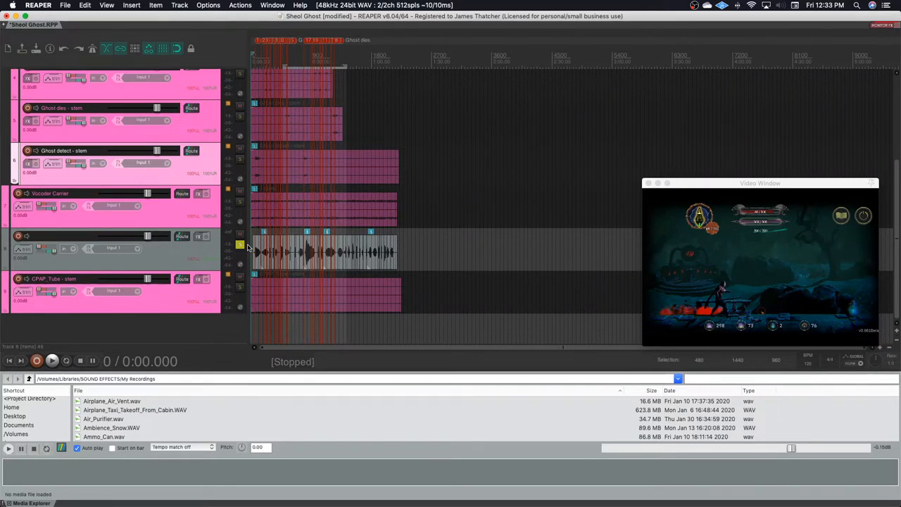
mouse_move(263, 255)
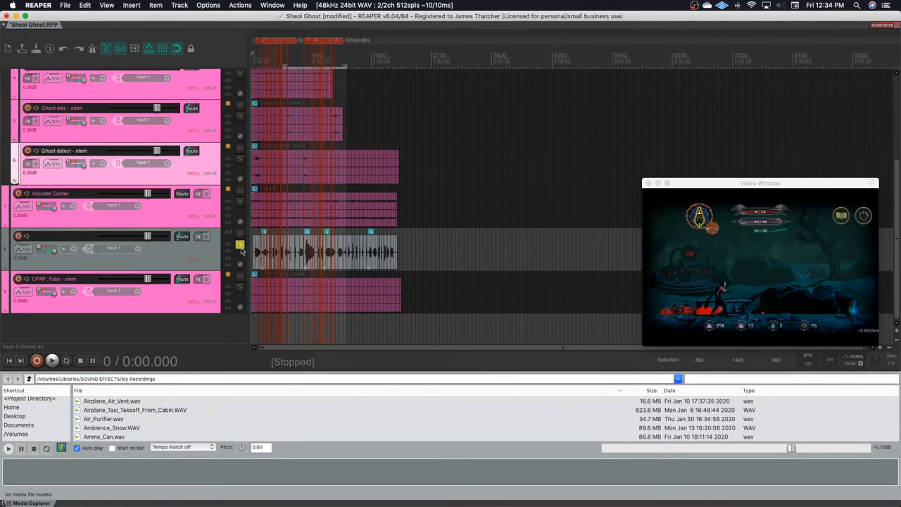
click(240, 245)
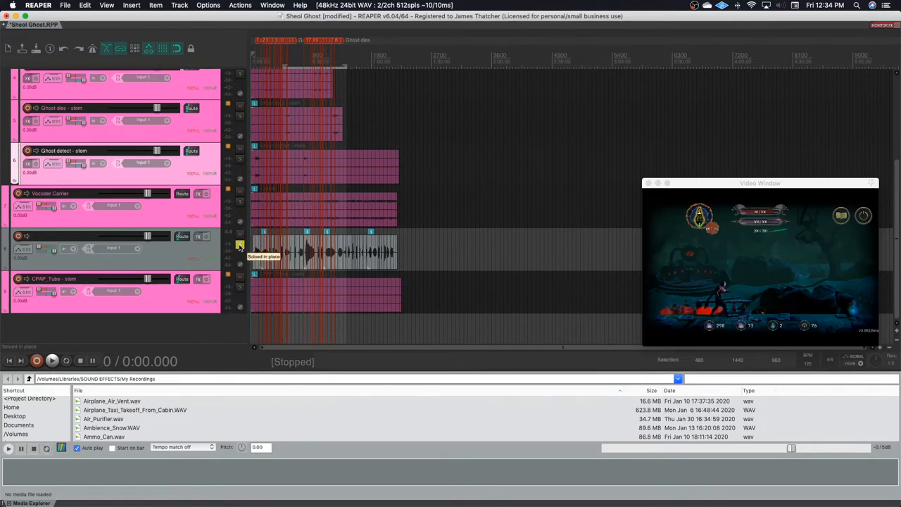
scroll(up, 3)
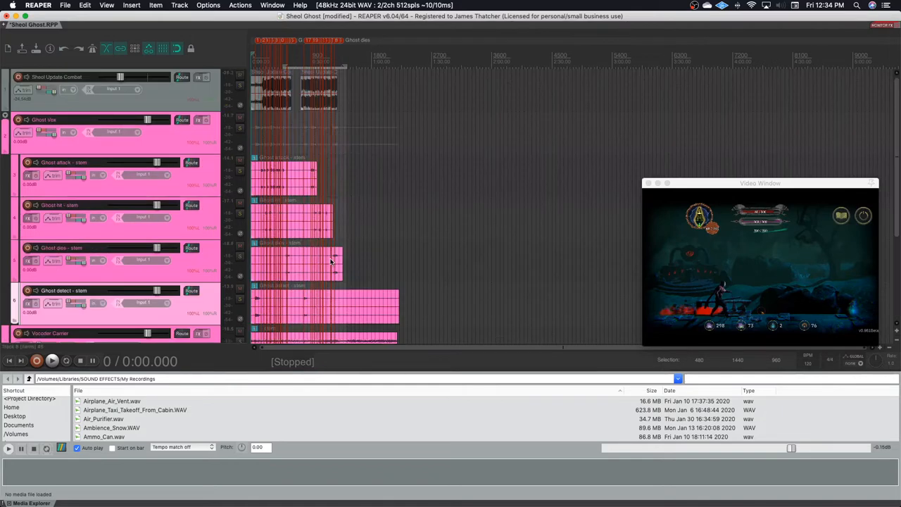
Add Waves OVox Stereo to track 8 and nudge its Formant Filter Speed knob.
scroll(down, 3)
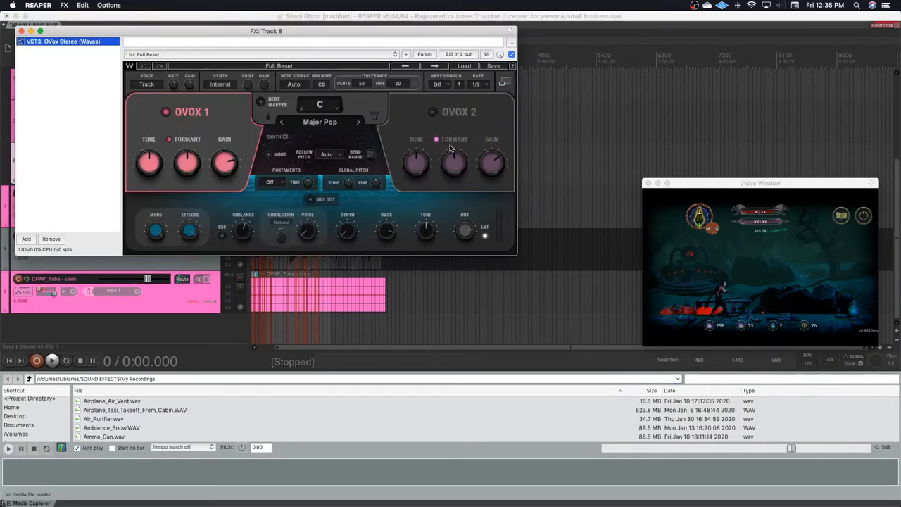
mouse_move(474, 139)
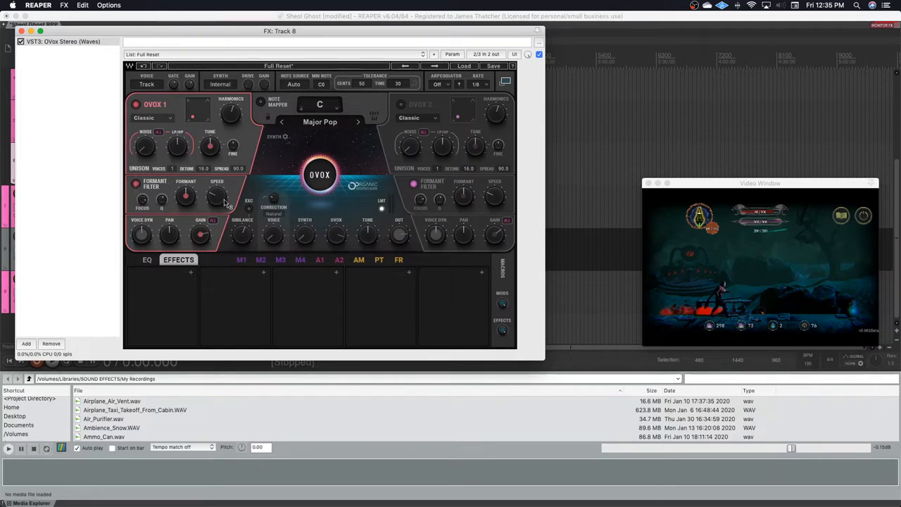
mouse_move(222, 190)
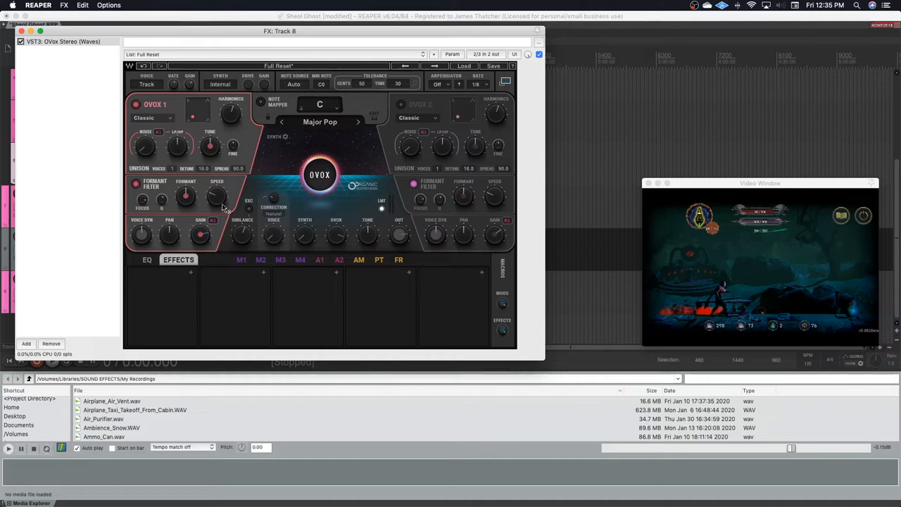
mouse_move(173, 207)
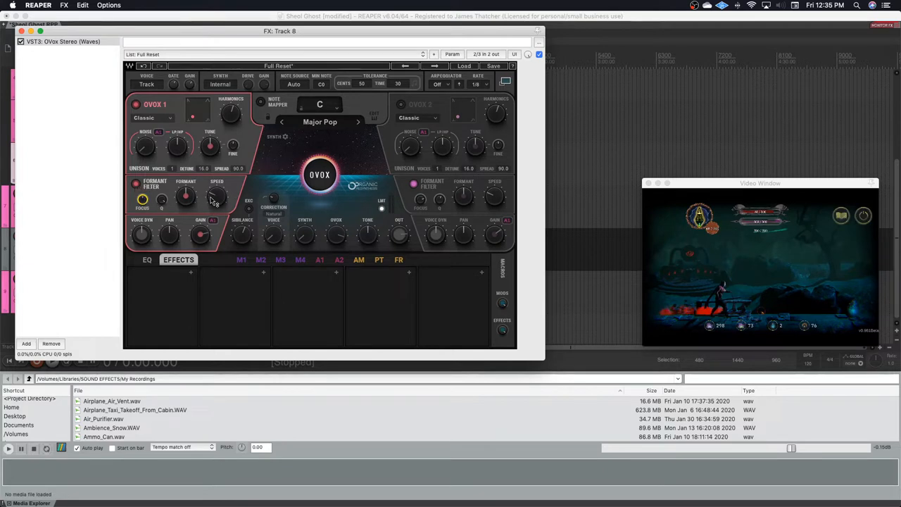
drag(217, 196, 217, 190)
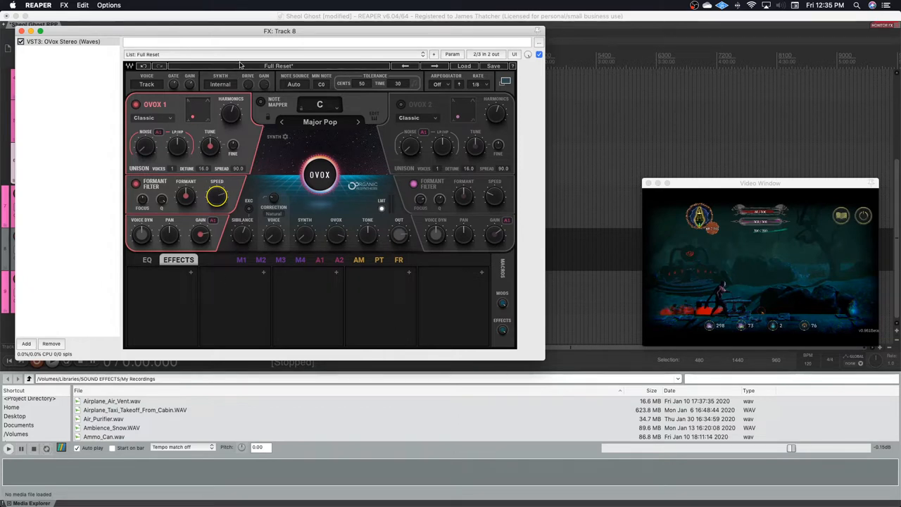
Mute track 8, insert track 10, and clear the 'ovox' FX filter to add Softube Modular.
click(220, 84)
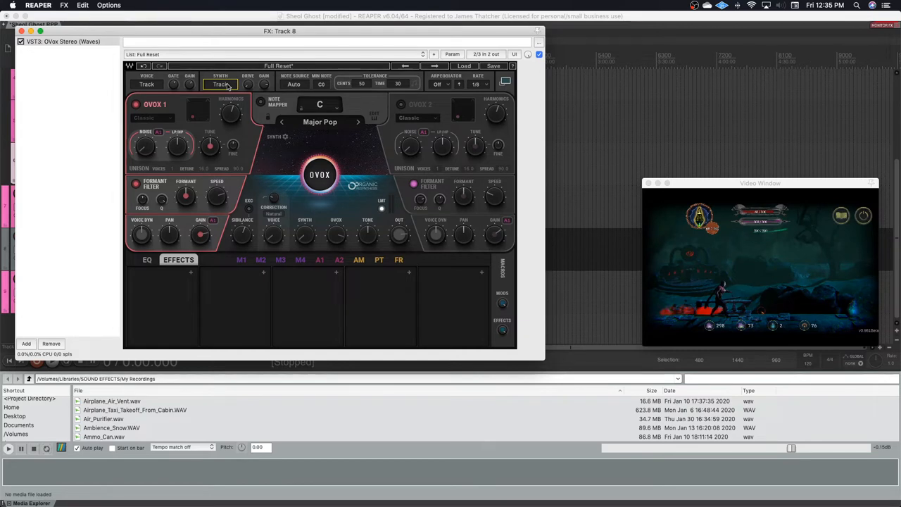
click(220, 84)
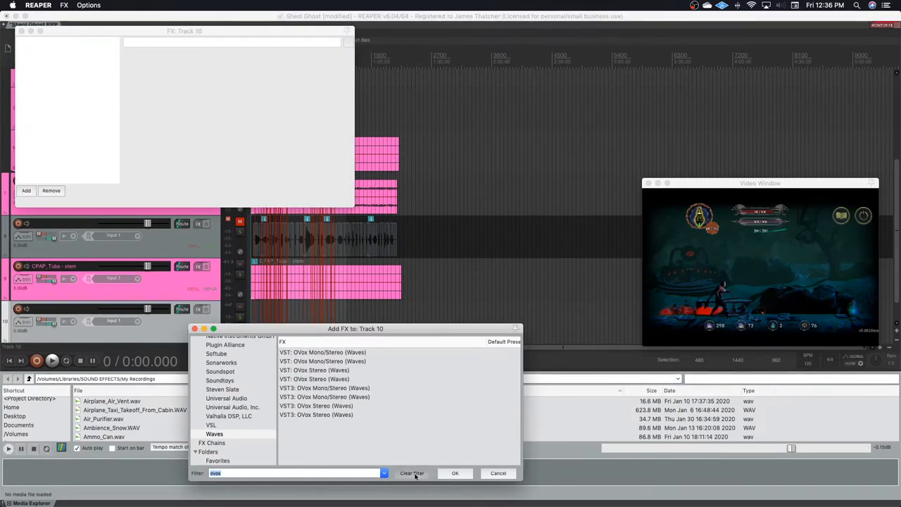
click(455, 473)
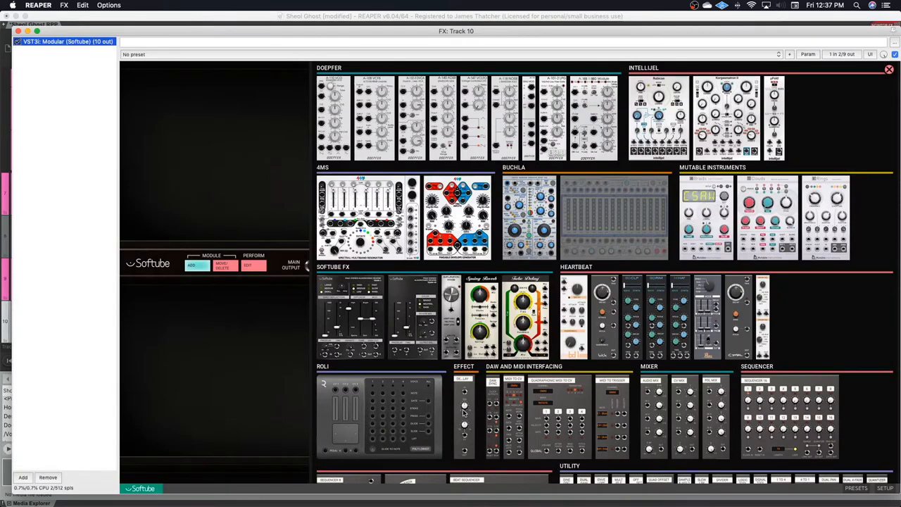
mouse_move(500, 198)
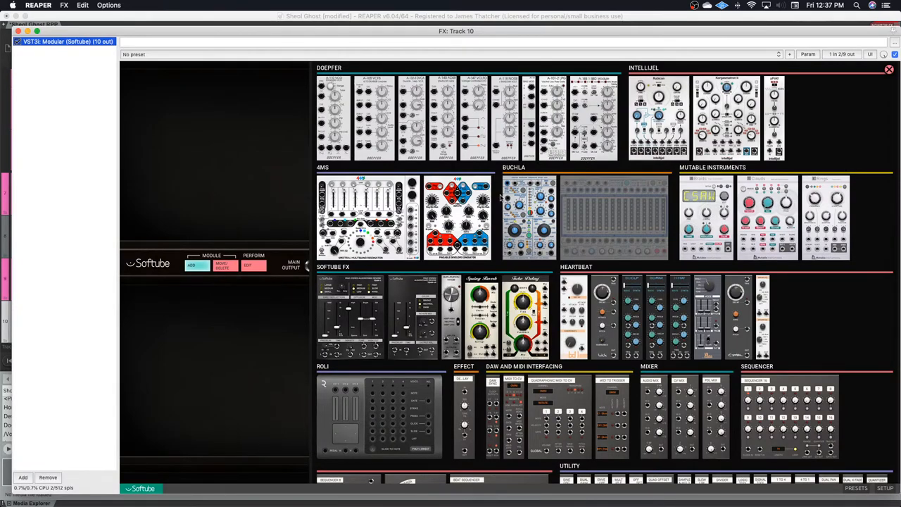
mouse_move(402, 271)
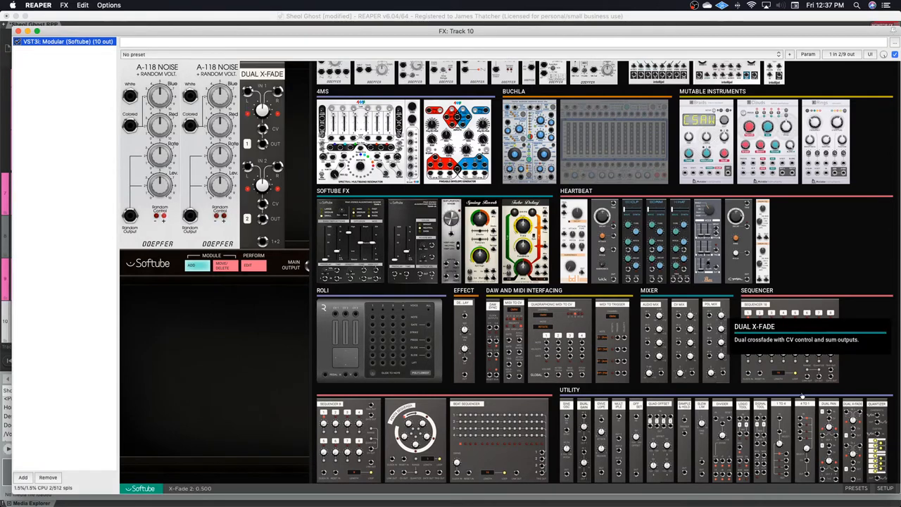
Add two Doepfer A-118 Noise, Dual X-Fade, Clouds and Sine Osc modules to the rack.
scroll(up, 3)
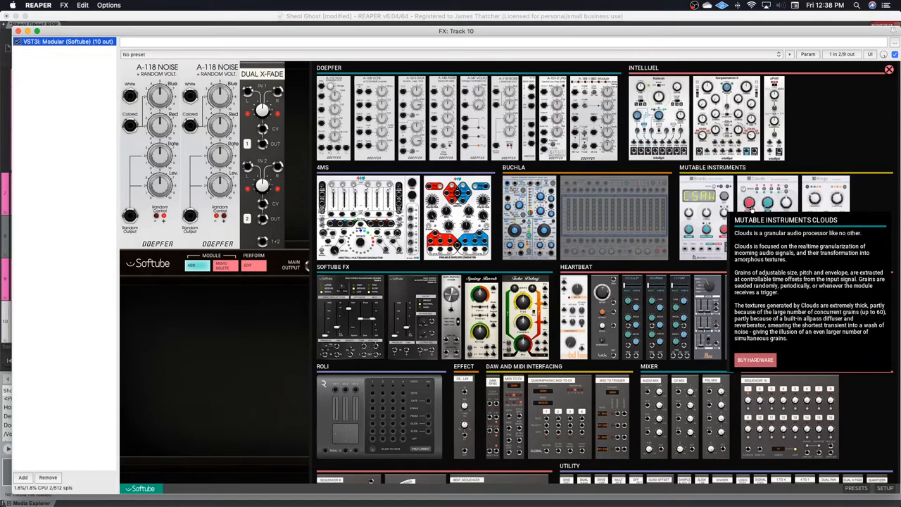
scroll(down, 3)
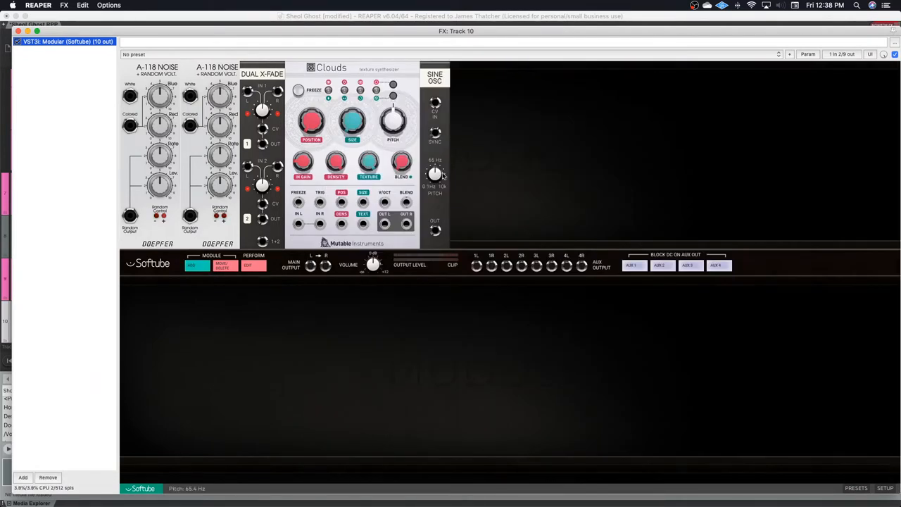
Adjust Blue, Red, Rate and Level knobs on the two A-118 Noise modules.
drag(434, 174, 430, 203)
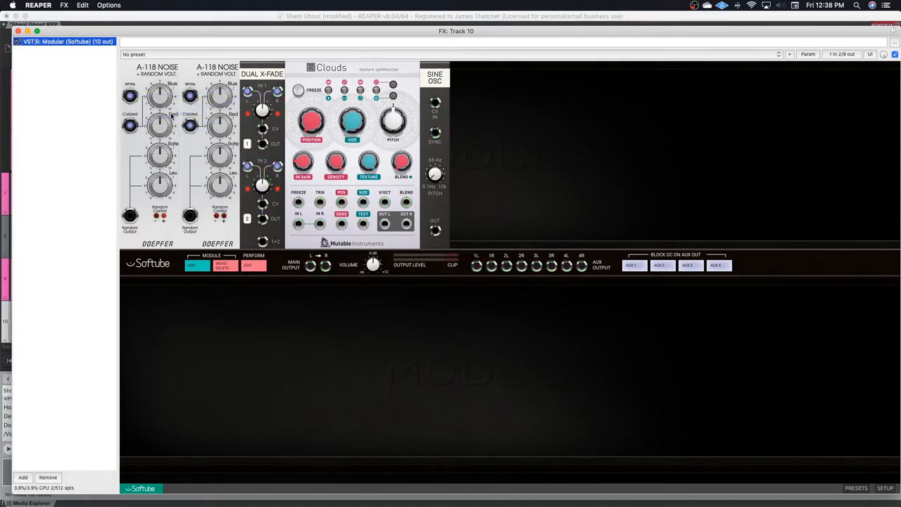
mouse_move(96, 95)
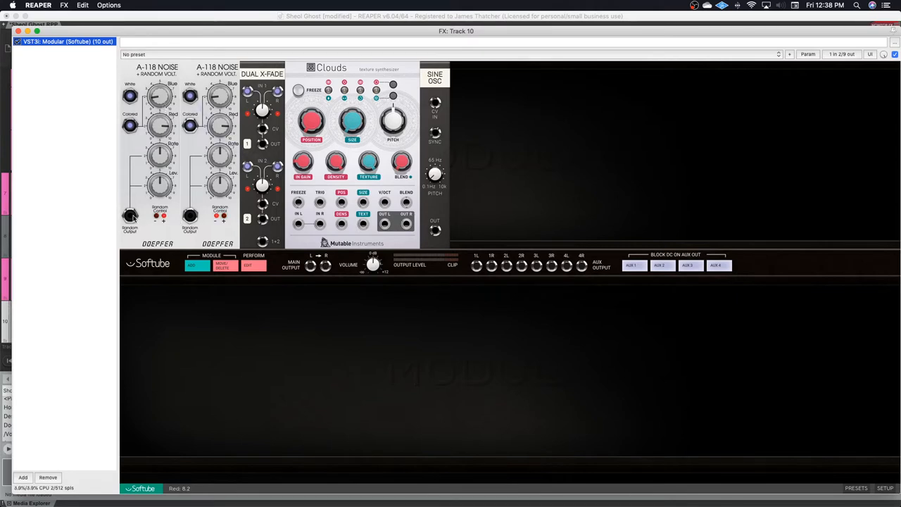
Cable noise outputs to X-Fade IN 1/IN 2 and Random Outputs to its CV inputs.
drag(131, 215, 264, 133)
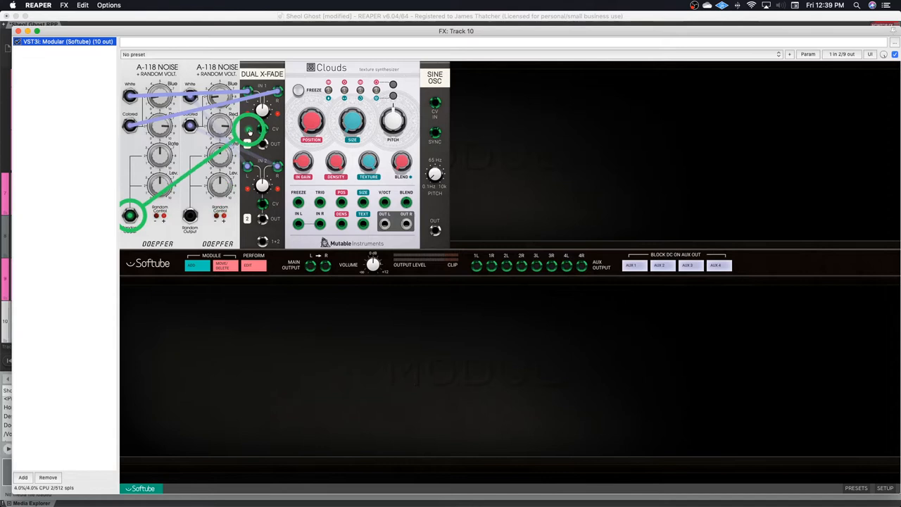
drag(250, 131, 262, 130)
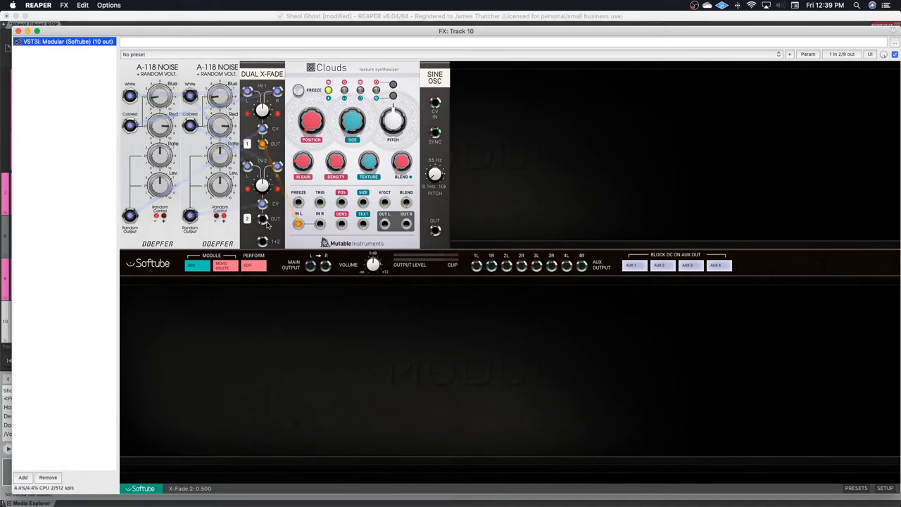
Patch X-Fade OUT 1 and OUT 2 into Clouds IN L/R, then adjust Input Gain and Size.
drag(262, 144, 320, 223)
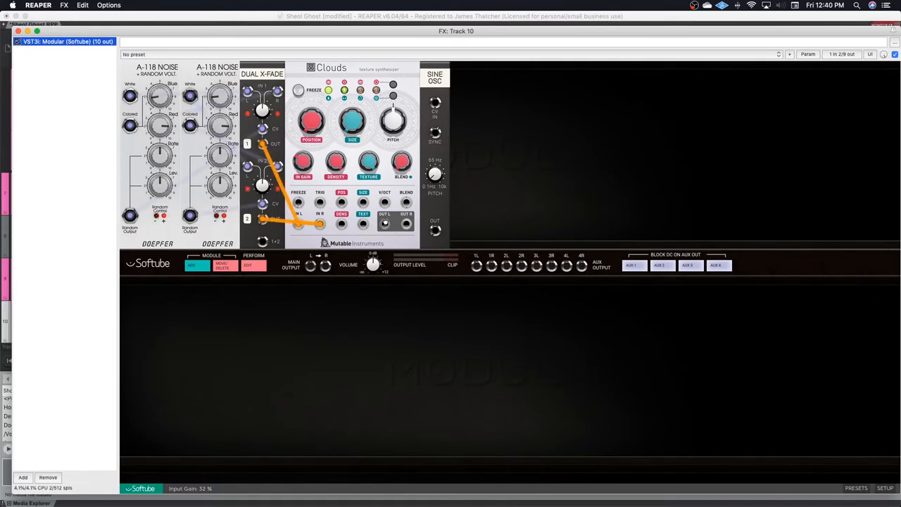
click(386, 224)
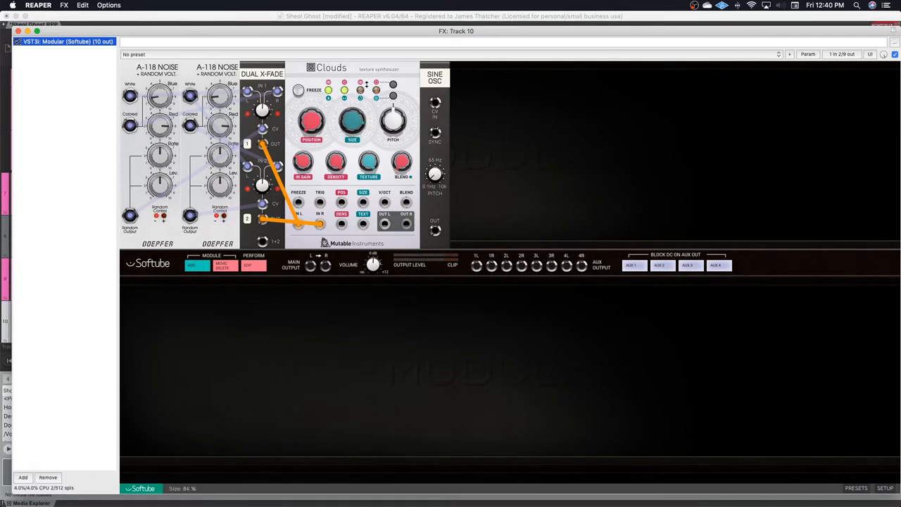
drag(352, 124, 352, 134)
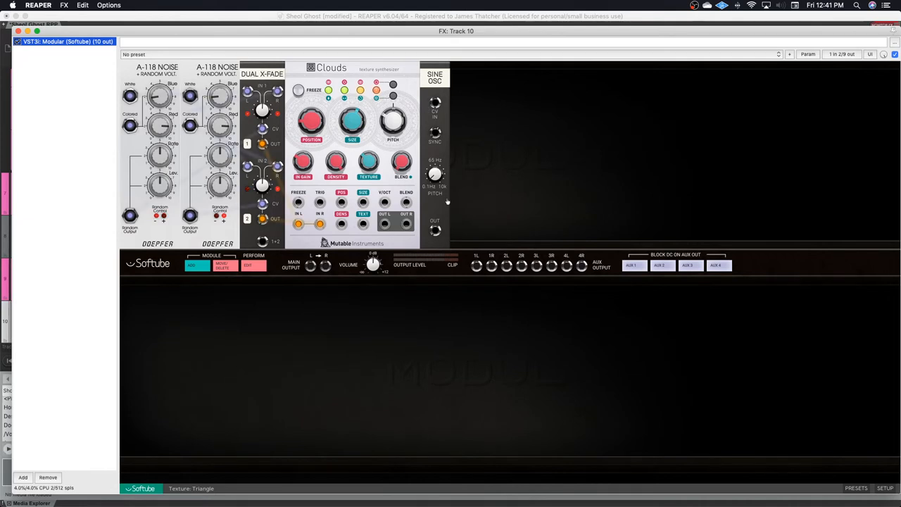
click(434, 231)
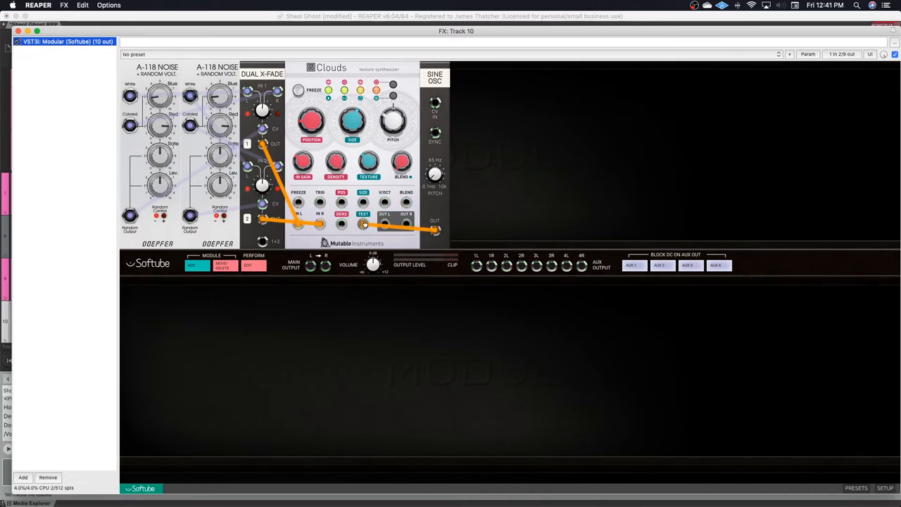
click(401, 163)
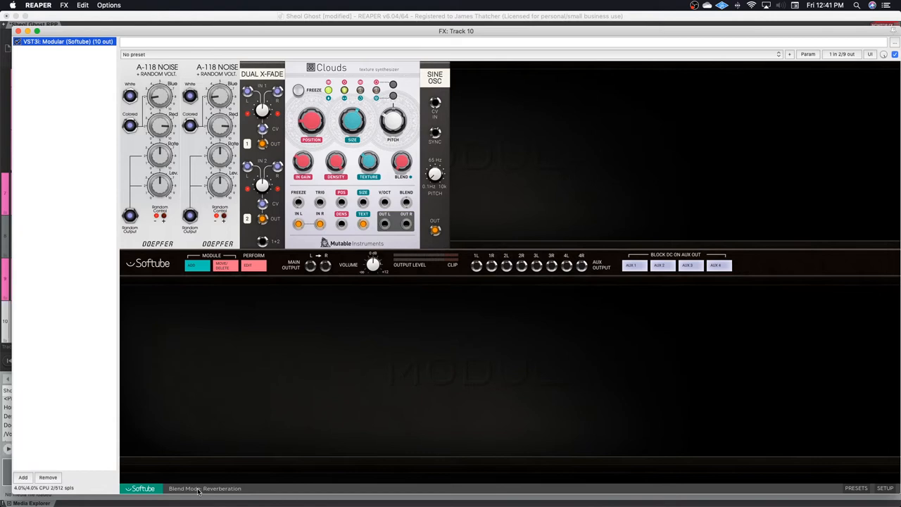
mouse_move(326, 389)
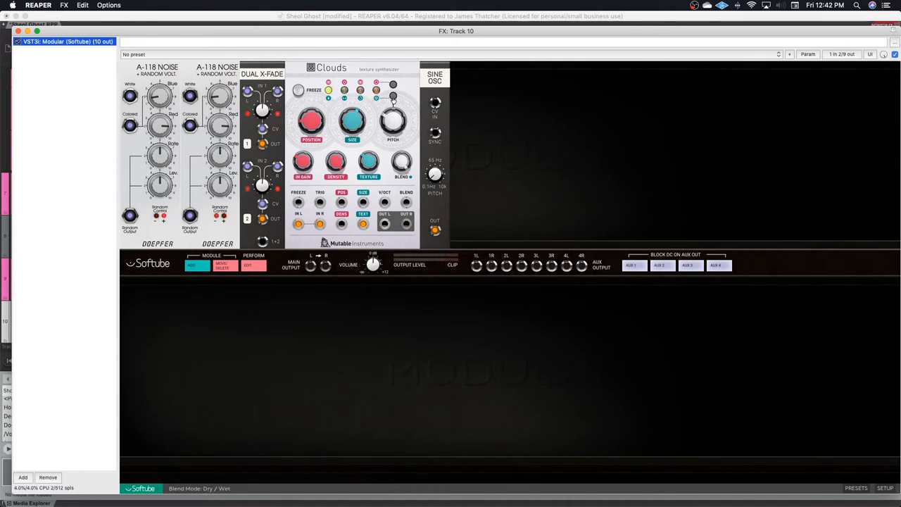
Switch Clouds' blend mode to Feedback and raise the BLEND knob to 75%.
click(401, 162)
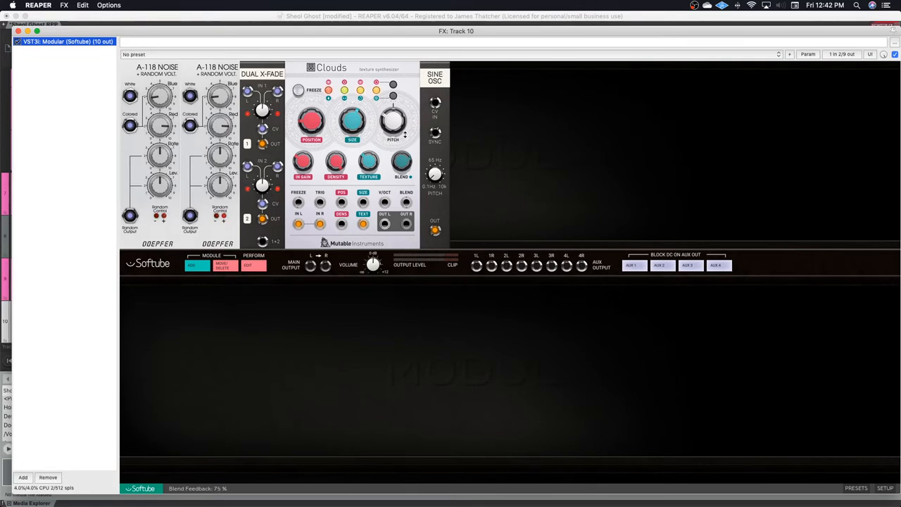
drag(402, 164, 404, 160)
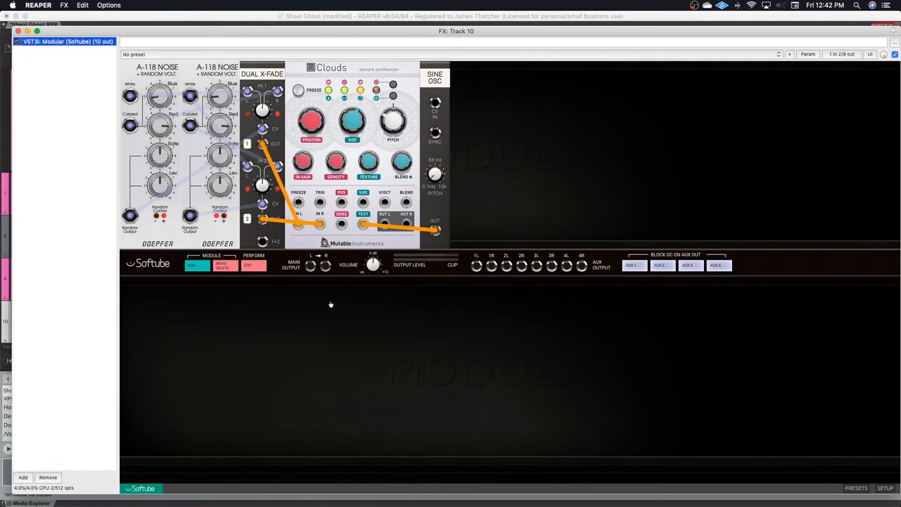
mouse_move(129, 381)
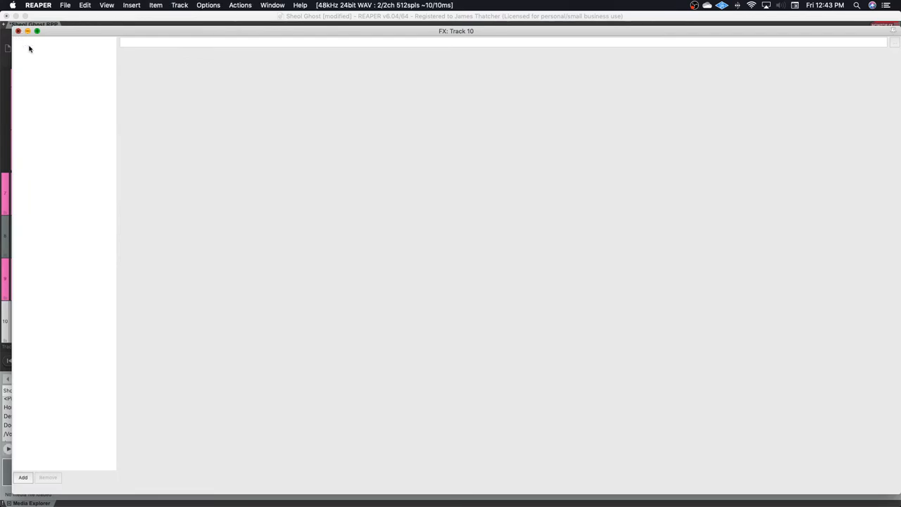
Remove Modular from track 10, close its FX window, and play the project.
click(17, 31)
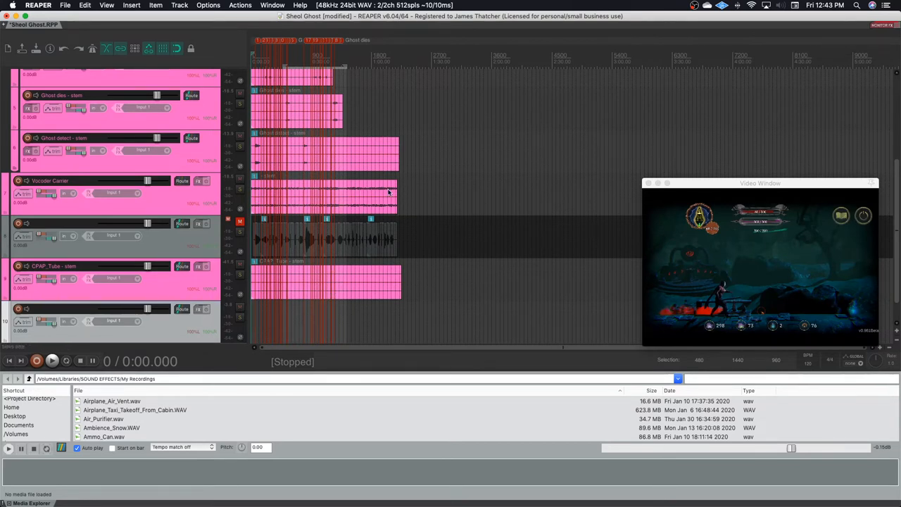
mouse_move(274, 192)
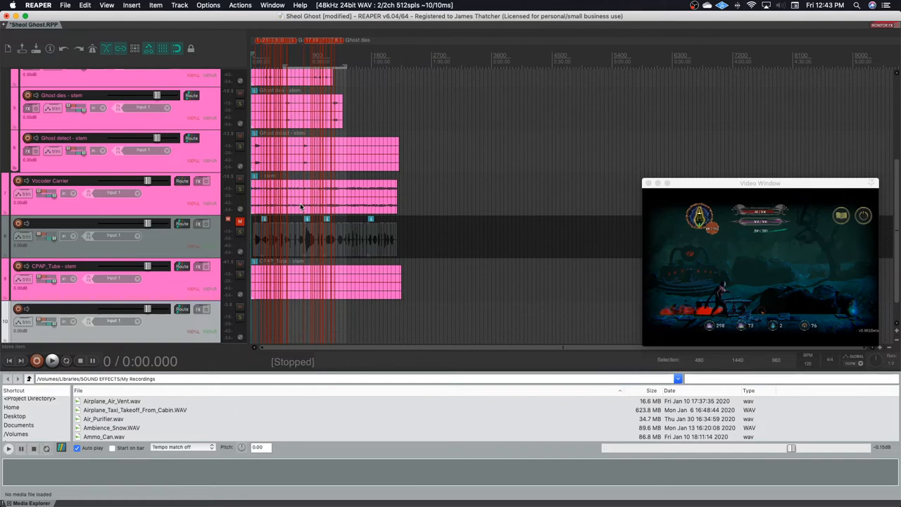
mouse_move(300, 206)
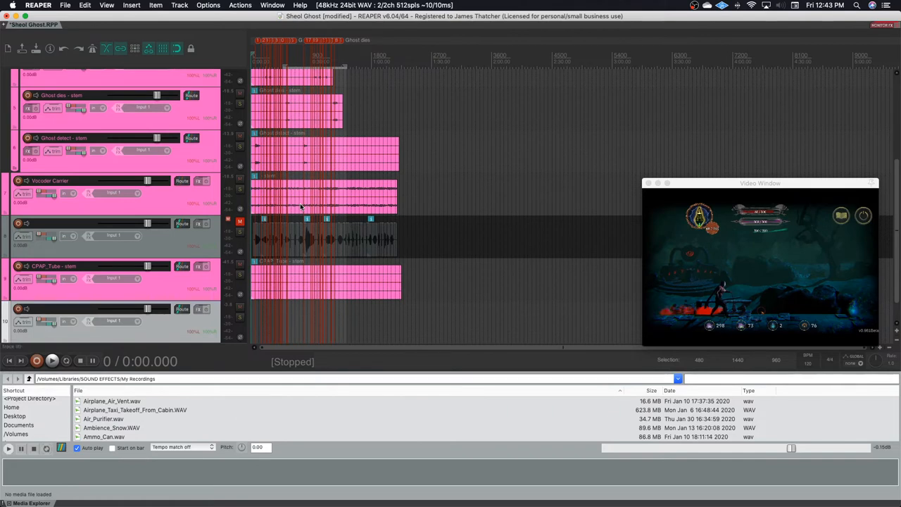
scroll(up, 3)
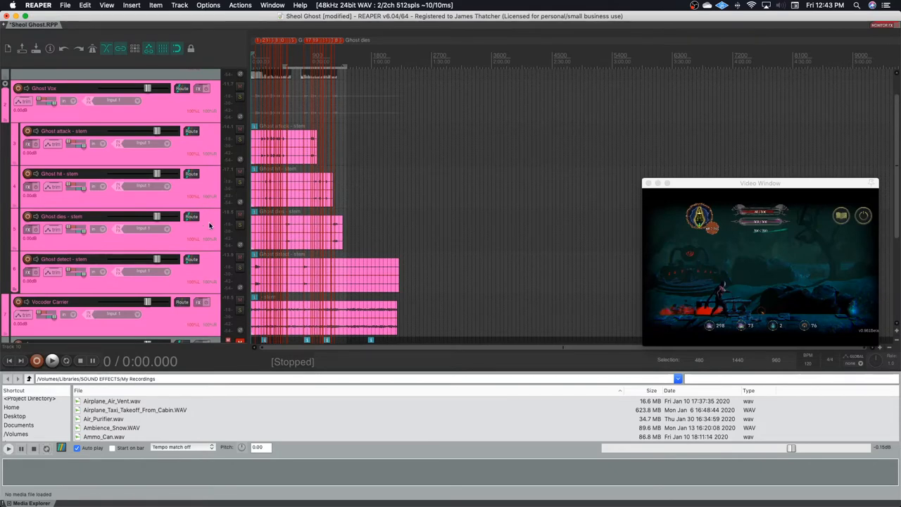
mouse_move(199, 281)
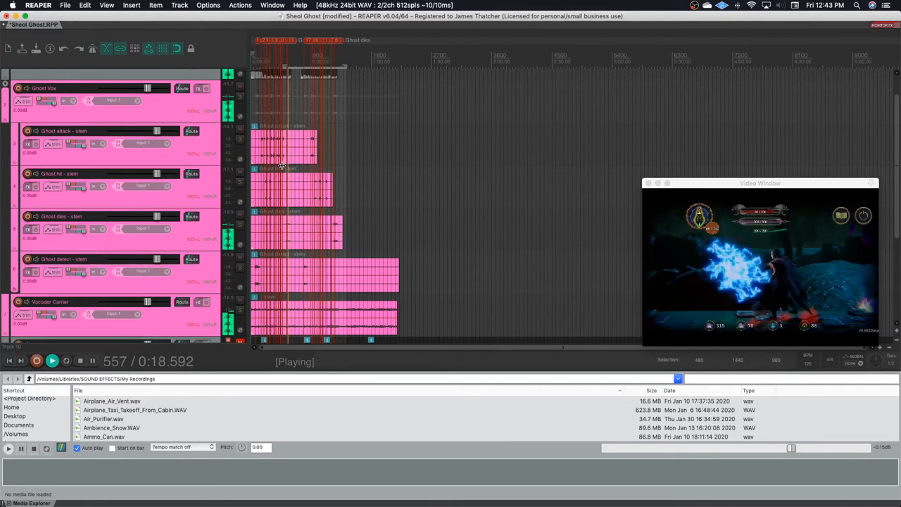
Stop playback and scroll the track list down to track 10.
click(80, 361)
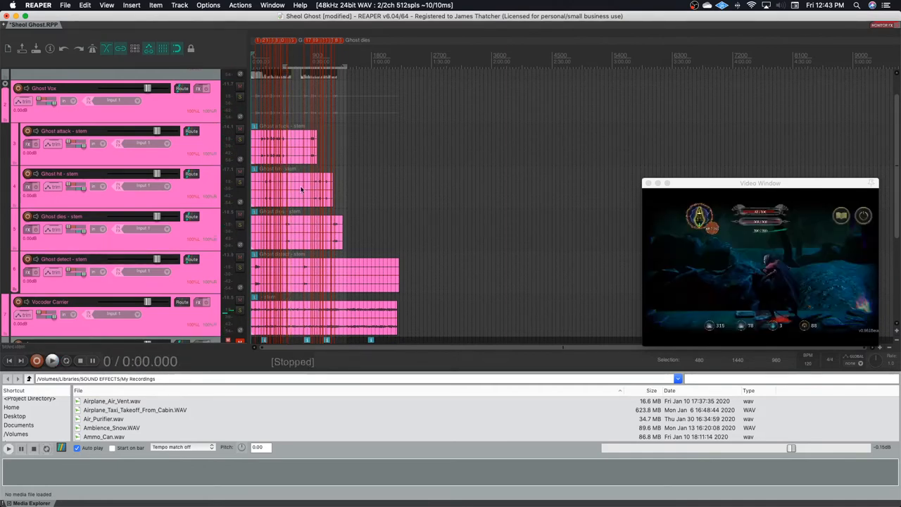
scroll(down, 3)
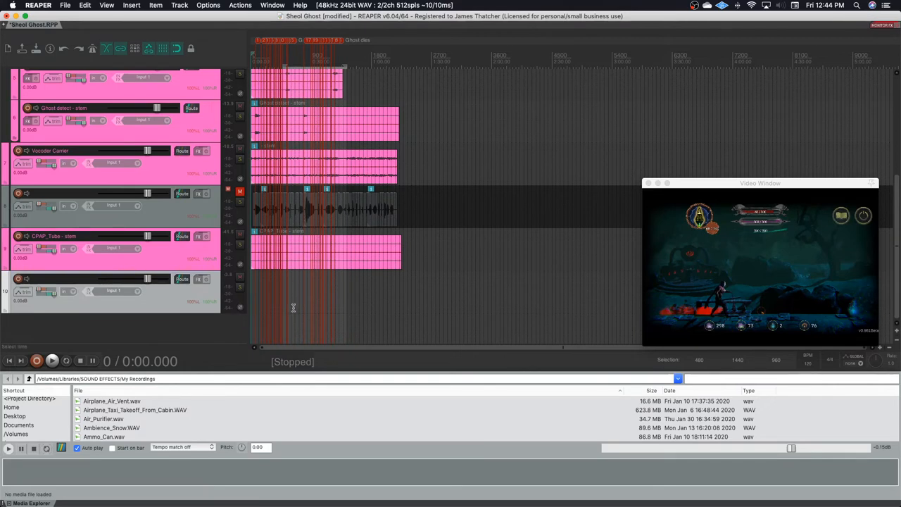
mouse_move(295, 284)
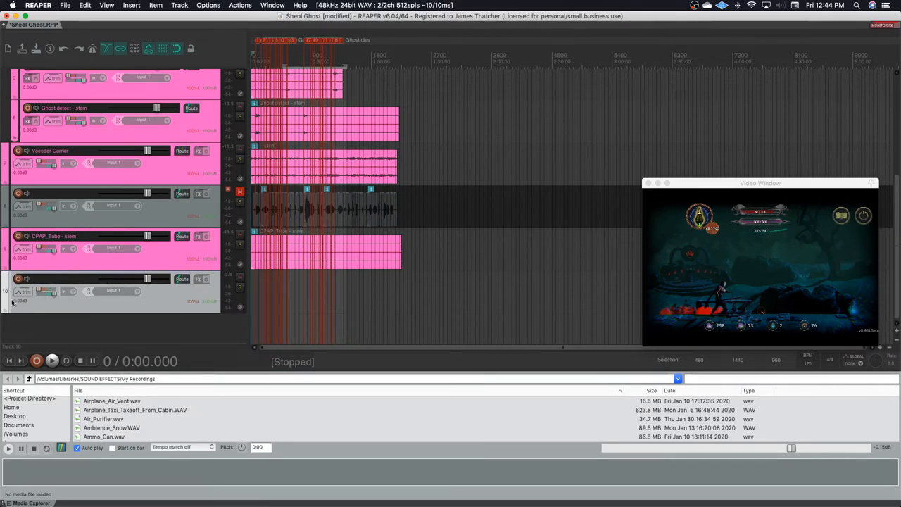
mouse_move(199, 280)
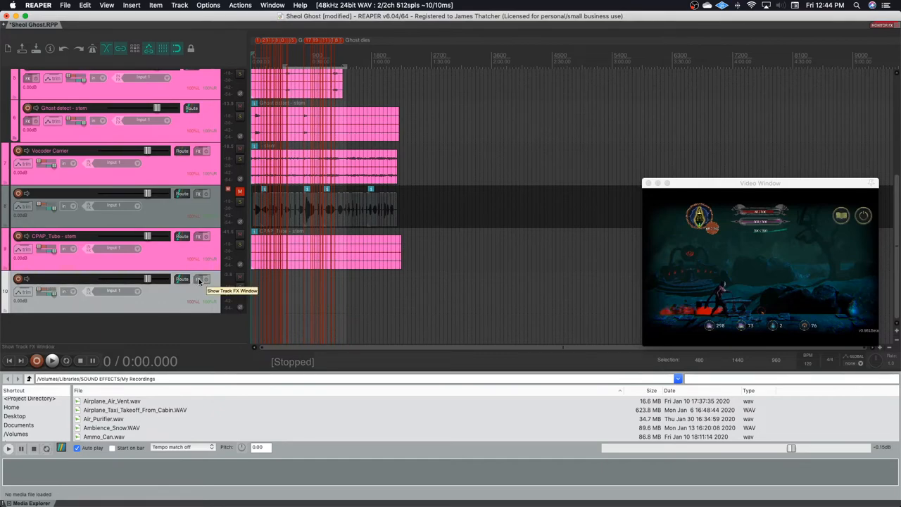
Load RChannel on track 10 with compressor threshold 30.5 and ratio about 3.5.
click(203, 279)
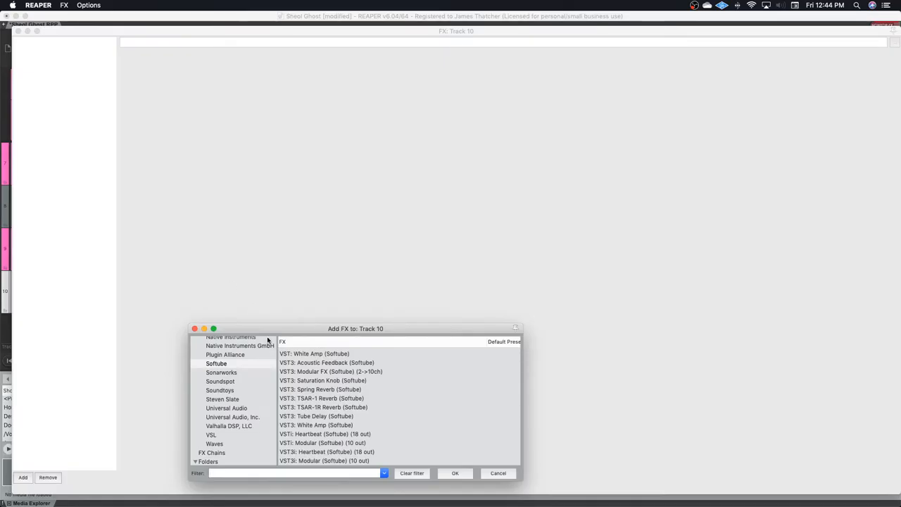
click(455, 473)
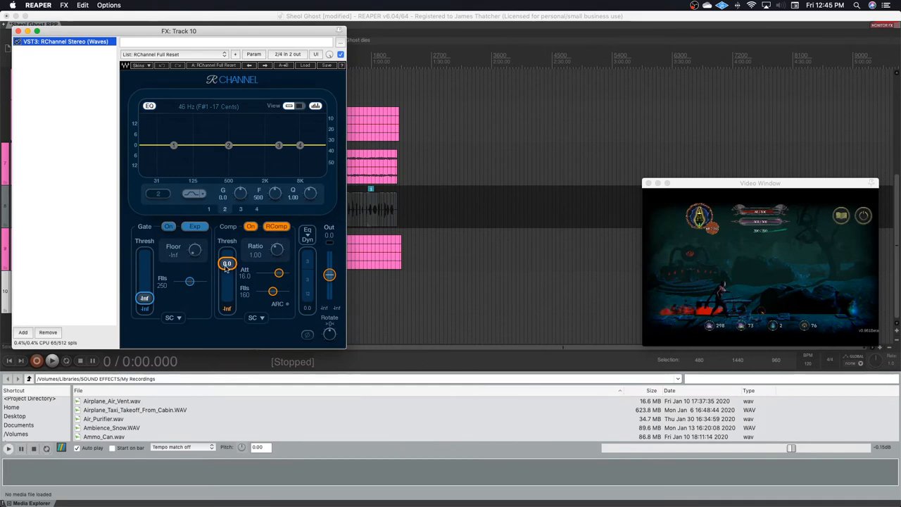
drag(227, 262, 227, 282)
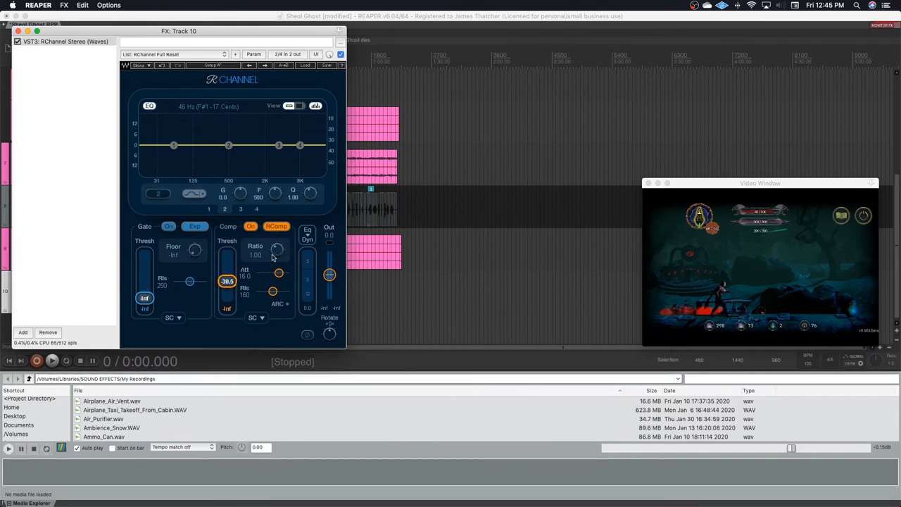
click(276, 226)
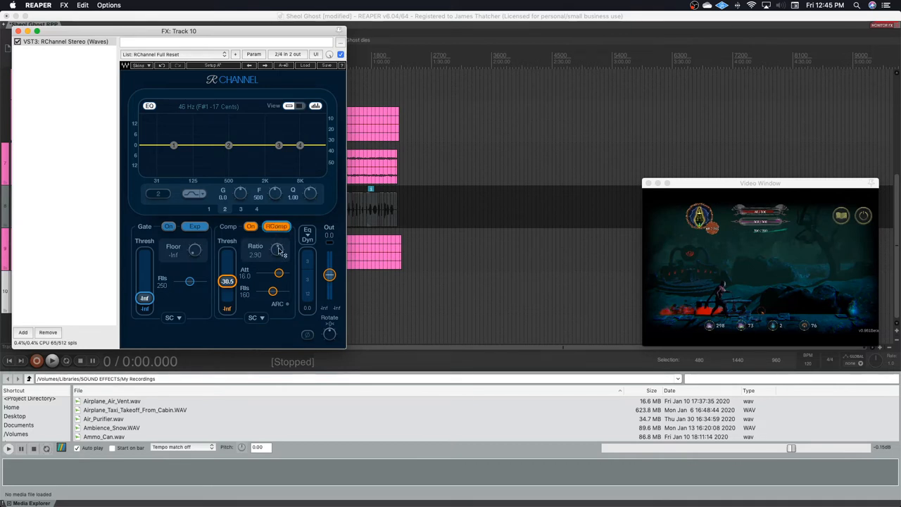
drag(277, 250, 276, 247)
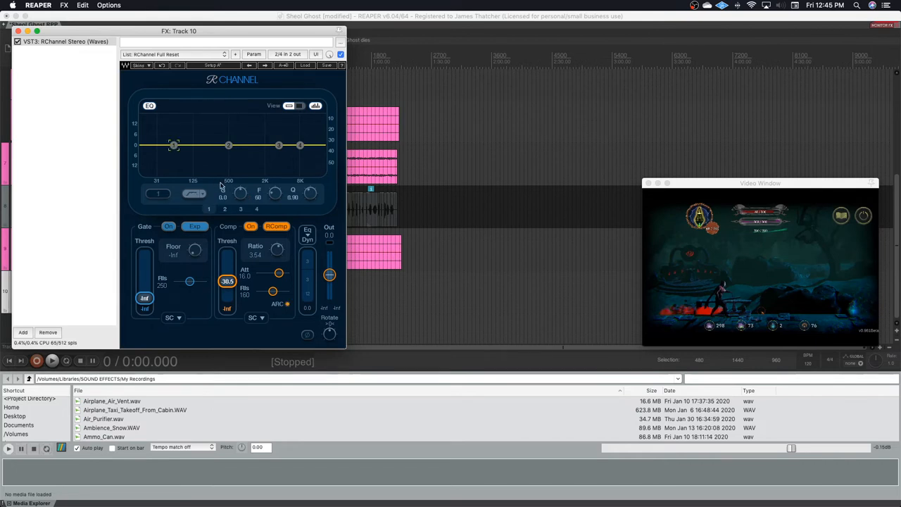
Set the low-cut to about 116 Hz and boost the upper-mid band near 3 kHz.
drag(173, 145, 174, 148)
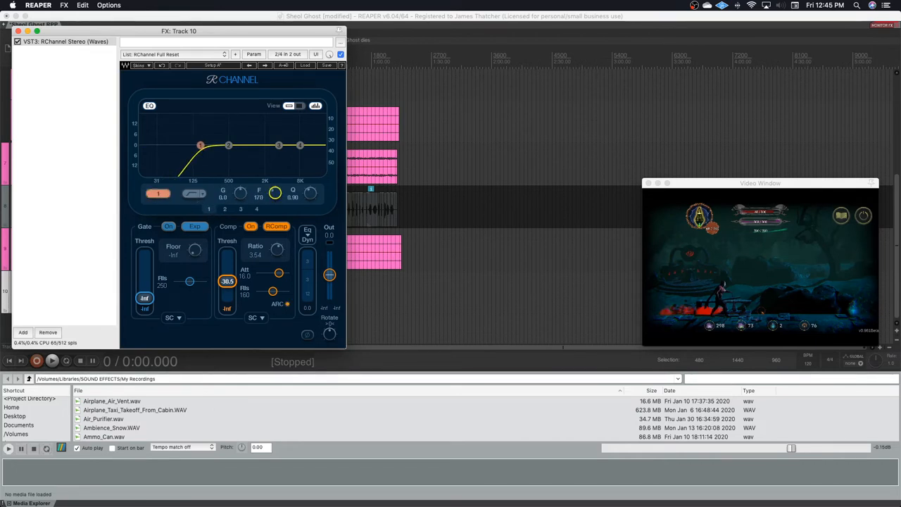
drag(201, 145, 190, 146)
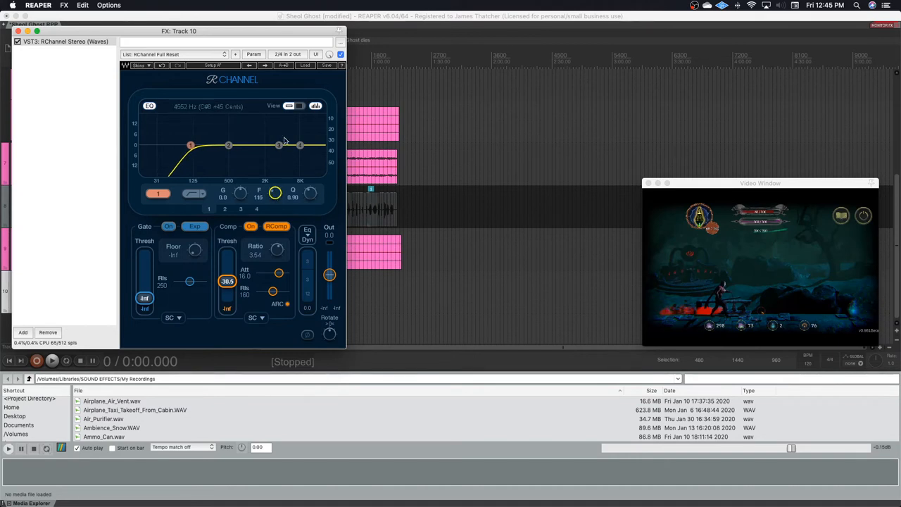
drag(279, 146, 273, 131)
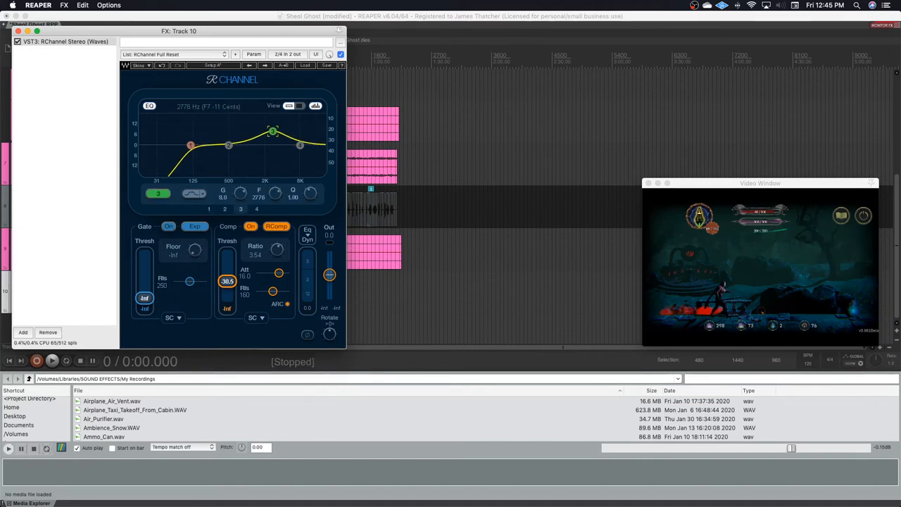
drag(272, 131, 274, 134)
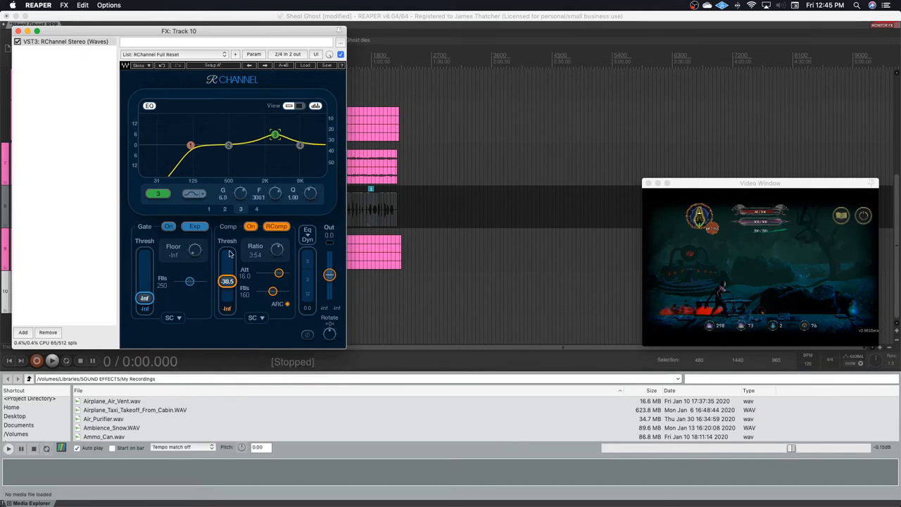
mouse_move(181, 309)
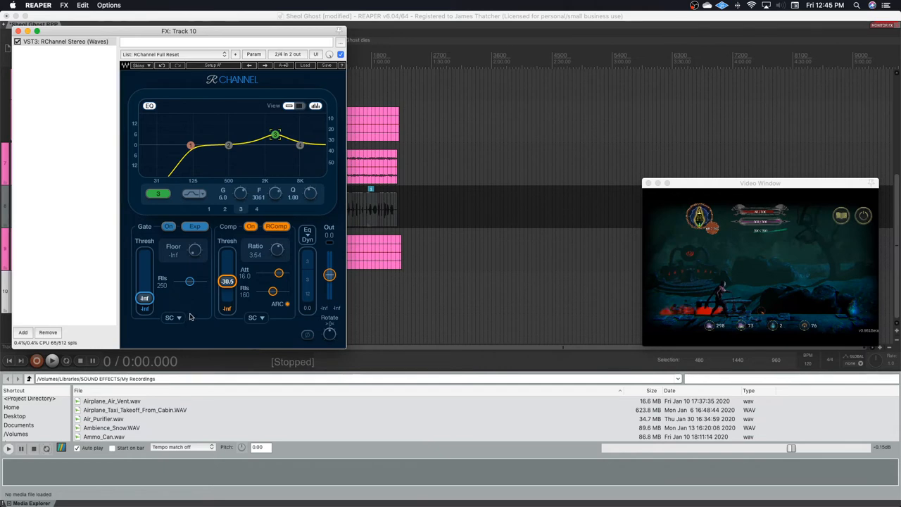
Switch the gate's sidechain source from Int to Ext.
click(174, 318)
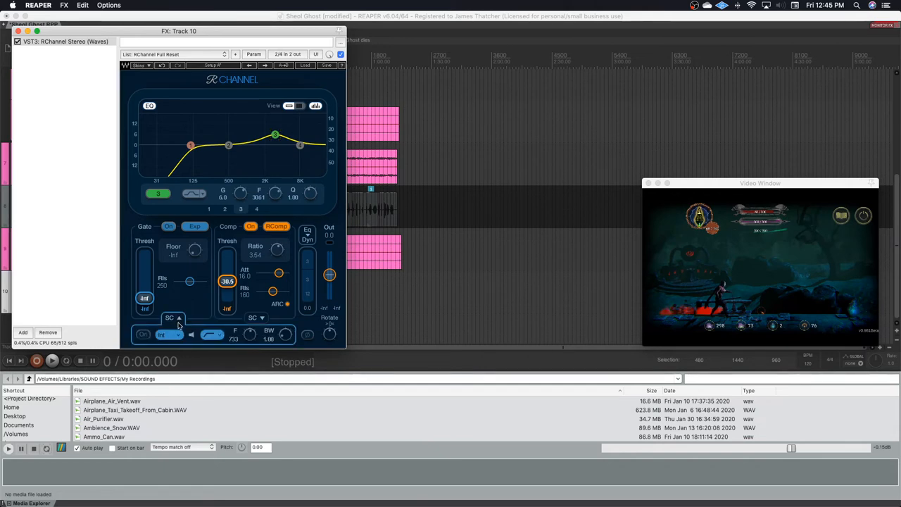
click(168, 334)
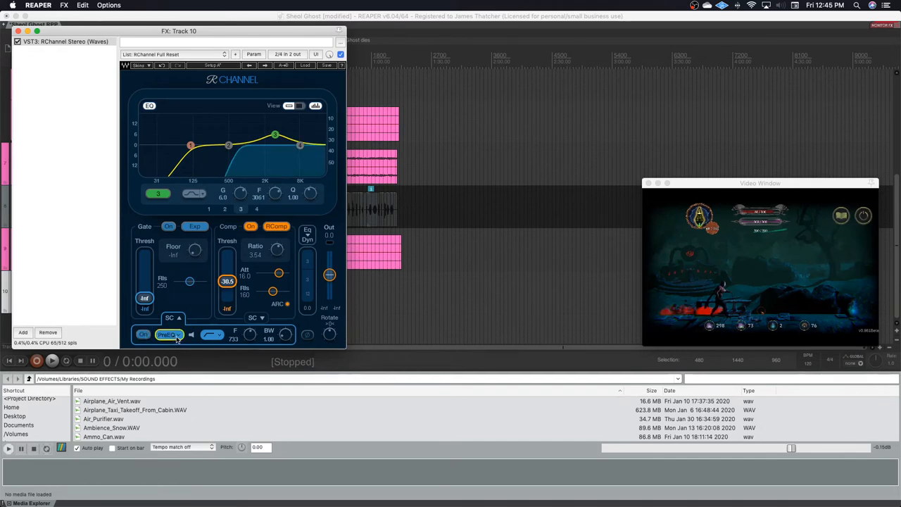
click(169, 334)
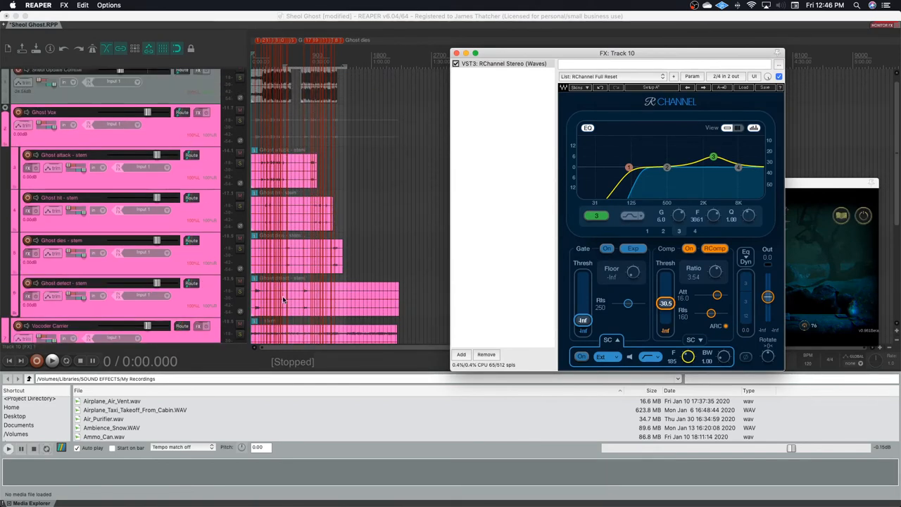
scroll(down, 3)
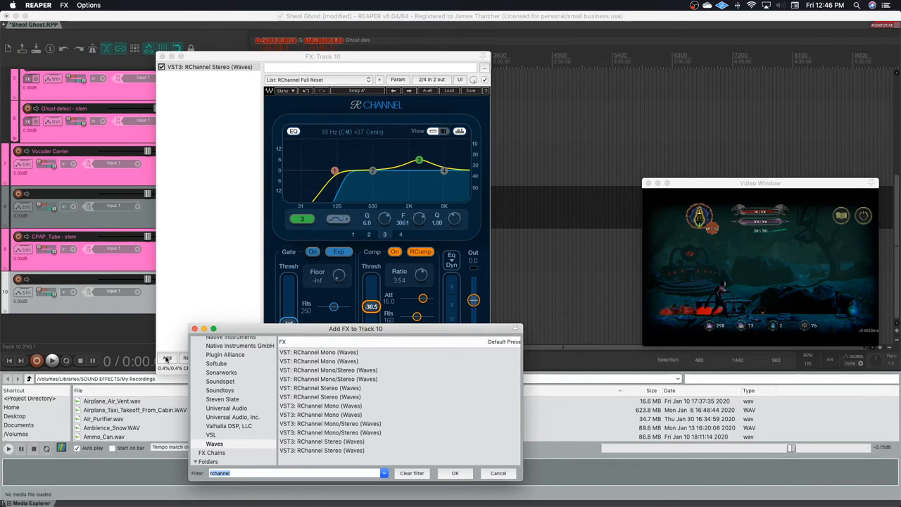
Insert VST3 SoundShifter Pitch Stereo on track 10 and set Ratio to -12 semitones.
click(412, 472)
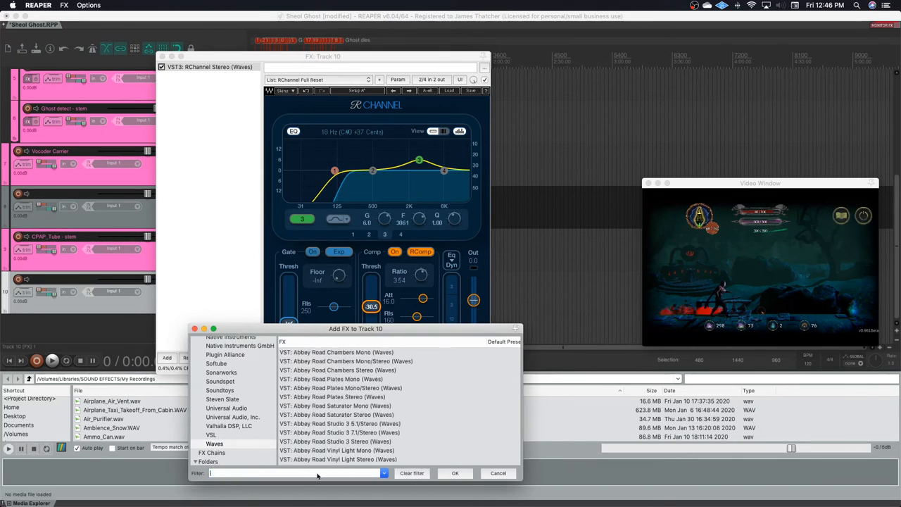
text(soundshifter)
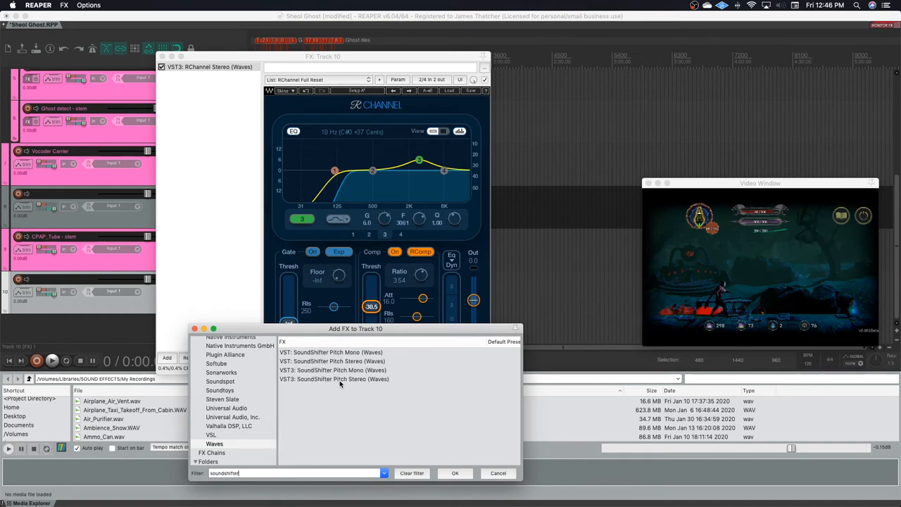
click(333, 379)
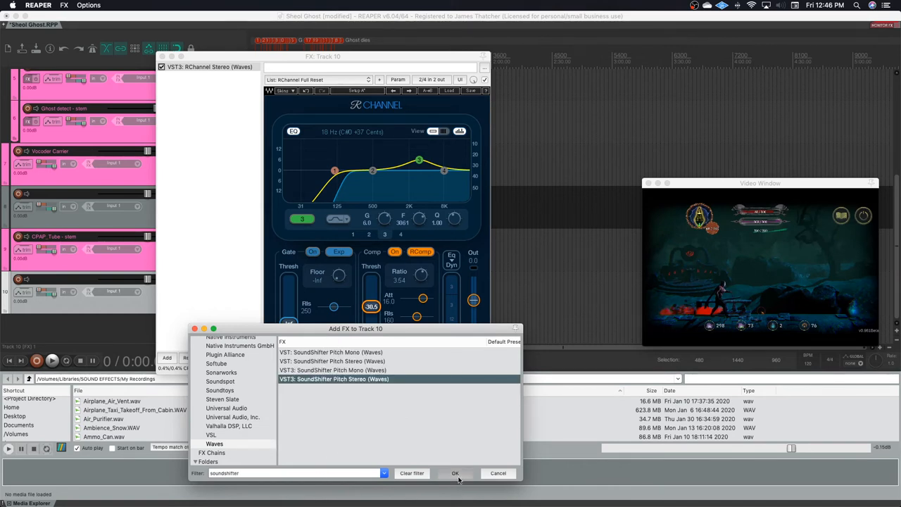
click(456, 472)
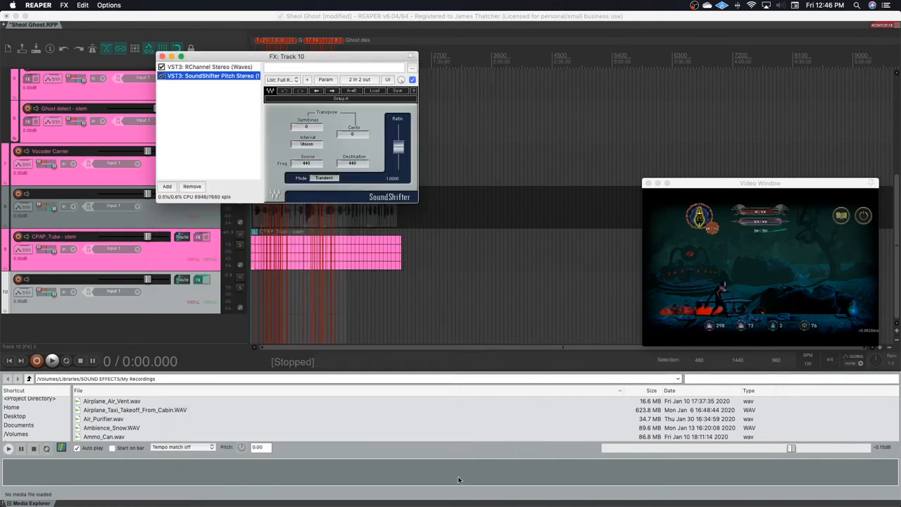
drag(399, 146, 398, 162)
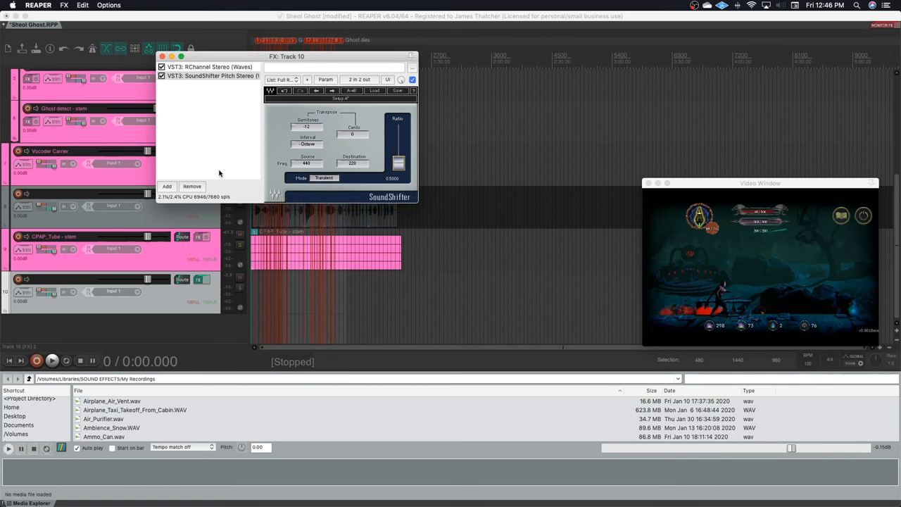
click(167, 186)
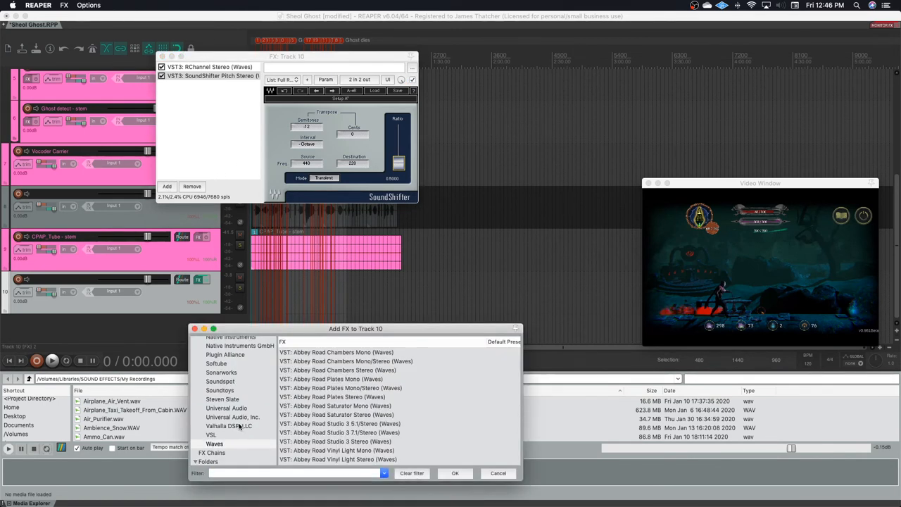
Add ValhallaVintageVerb with the CN-Vocal Chamber preset and 1970s colour.
click(229, 426)
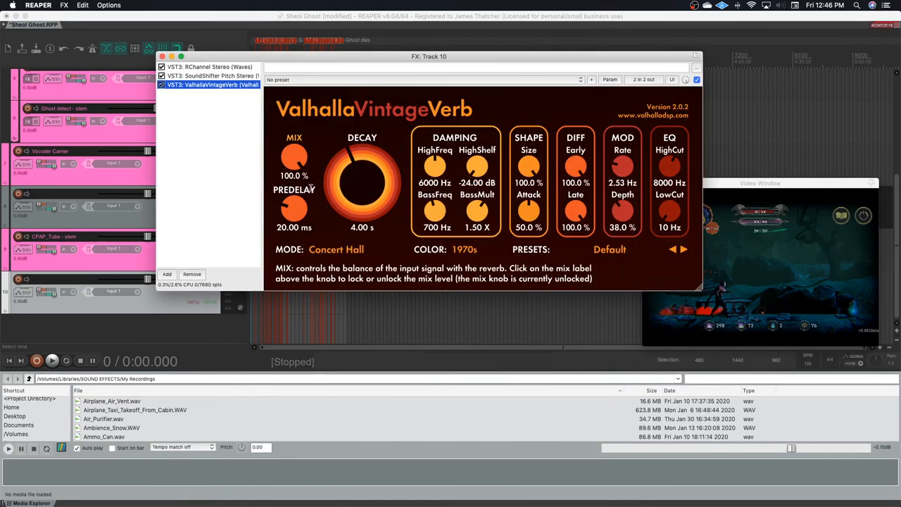
mouse_move(609, 249)
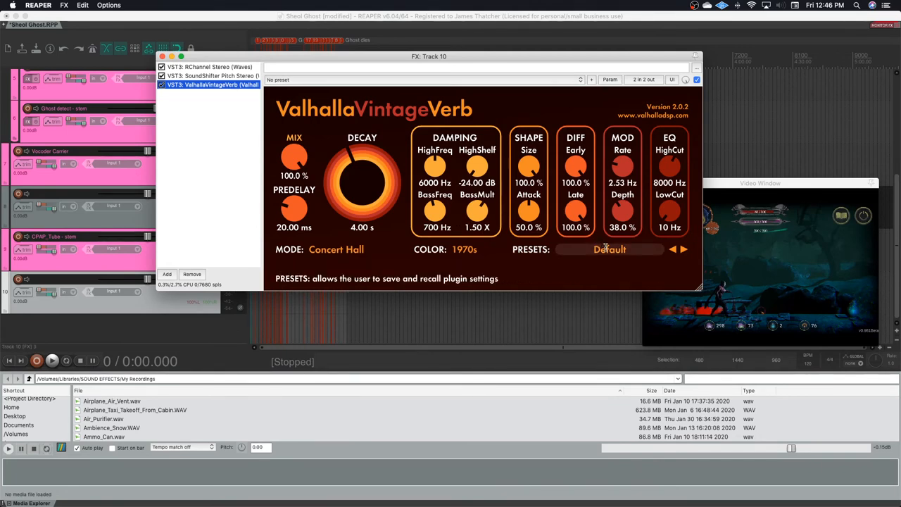
click(610, 249)
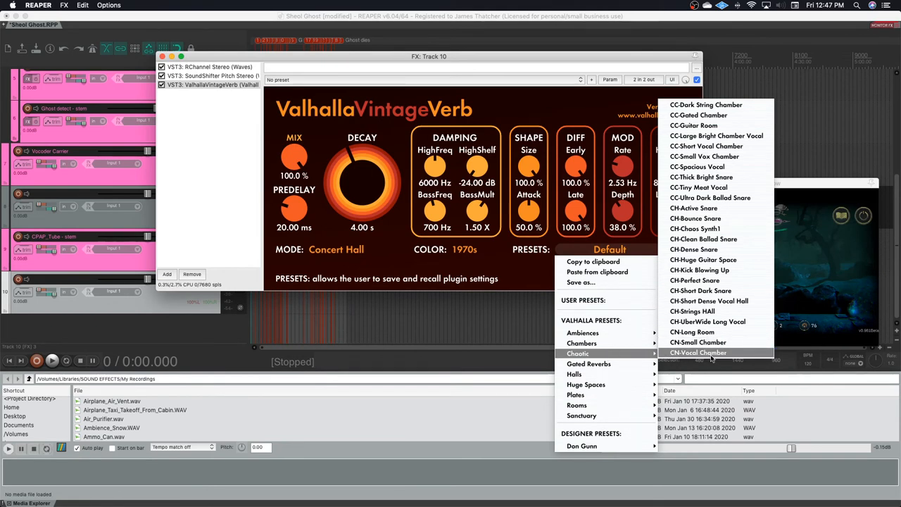
click(698, 352)
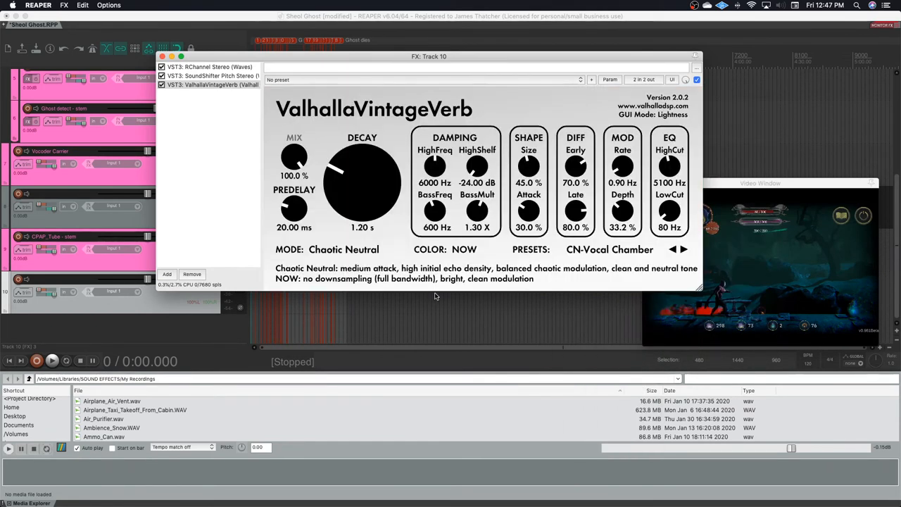
click(464, 249)
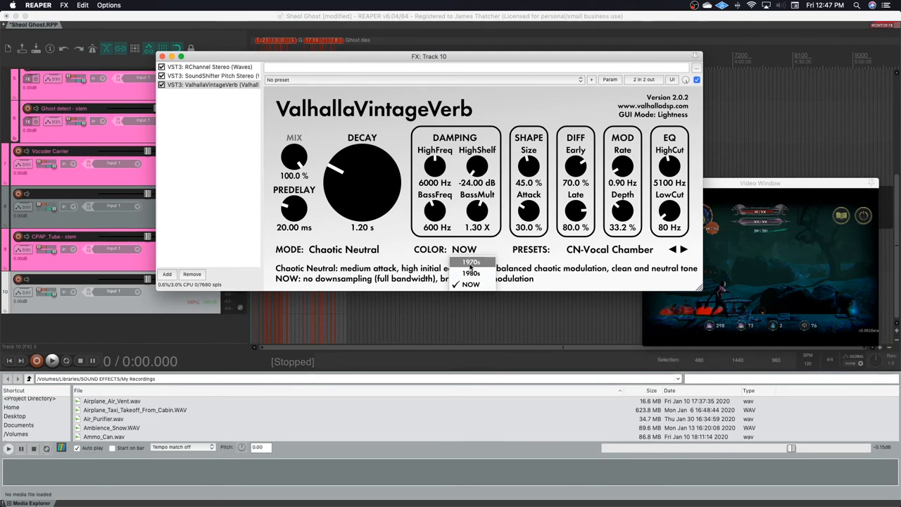
click(471, 261)
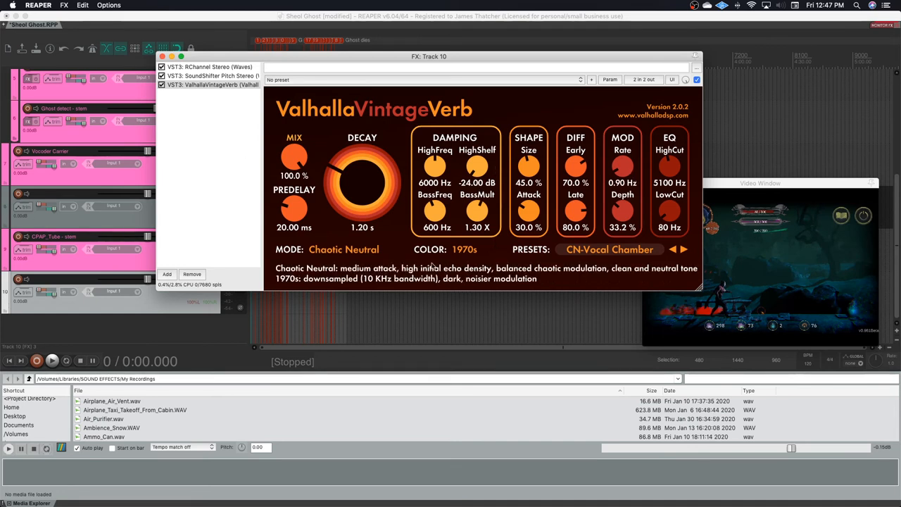
mouse_move(448, 287)
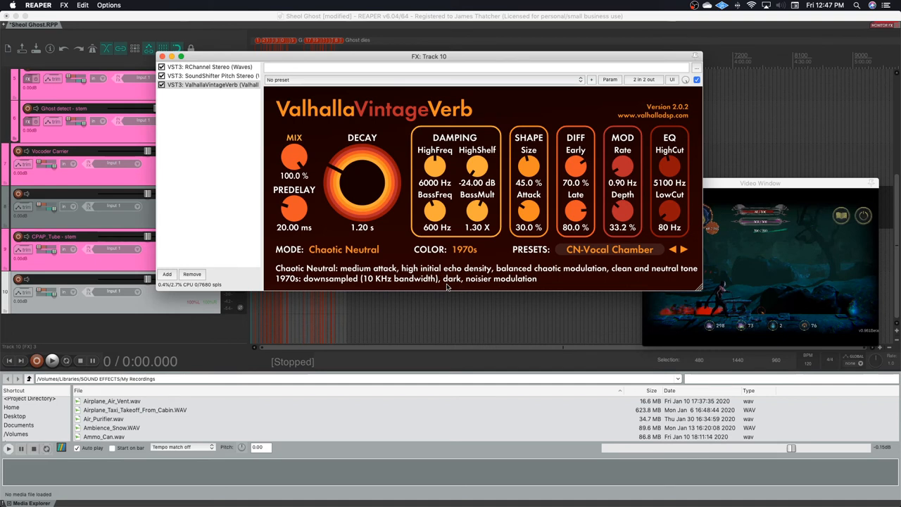
mouse_move(202, 14)
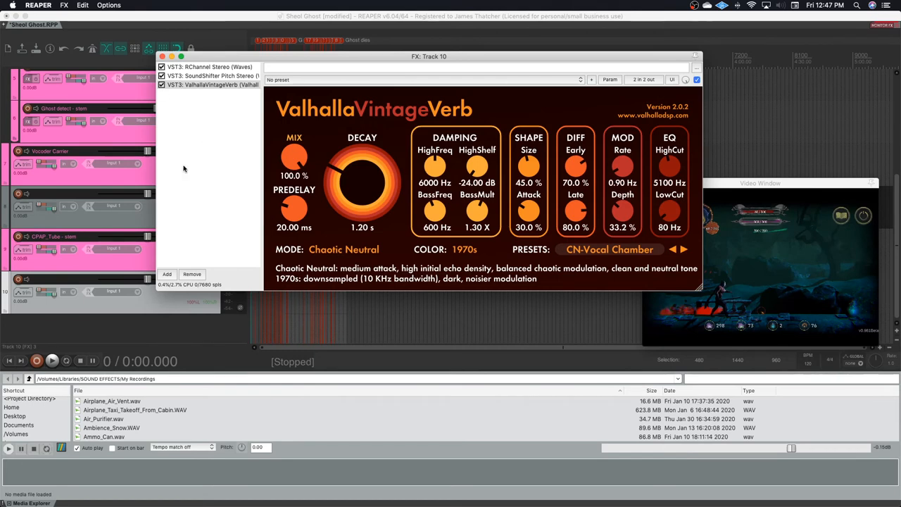
Reselect SoundShifter Pitch in track 10's FX chain.
click(212, 75)
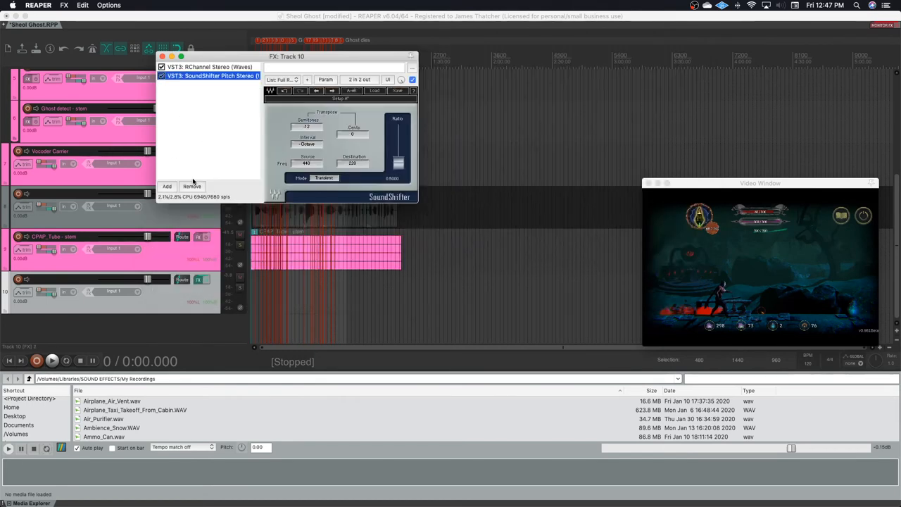
click(209, 66)
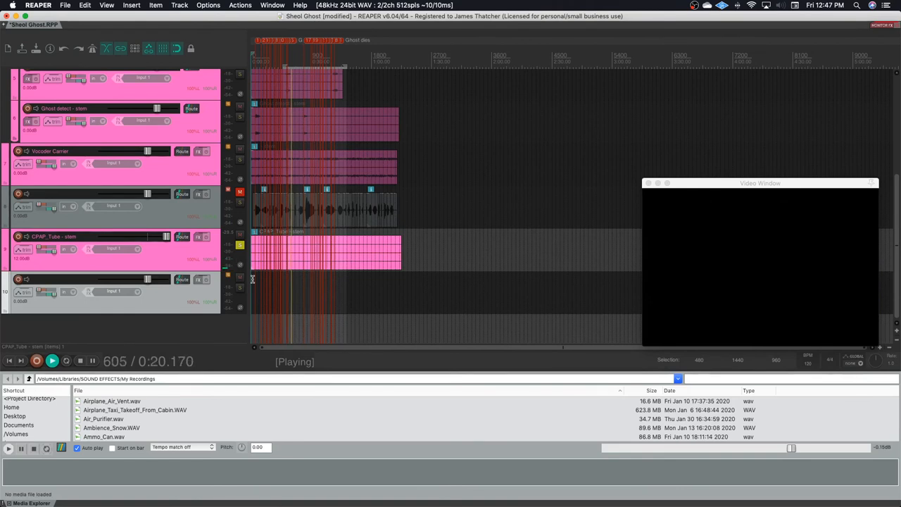
Stop playback and scroll the track list back to the top.
click(240, 246)
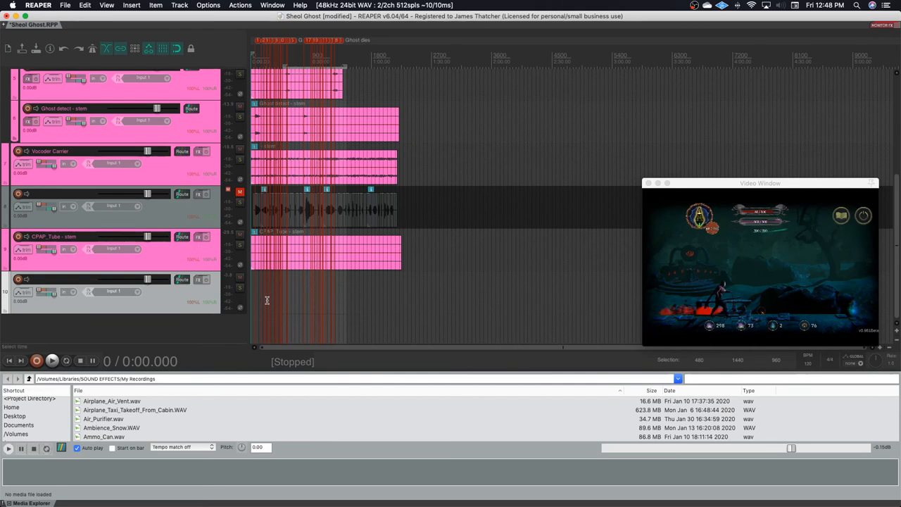
mouse_move(249, 257)
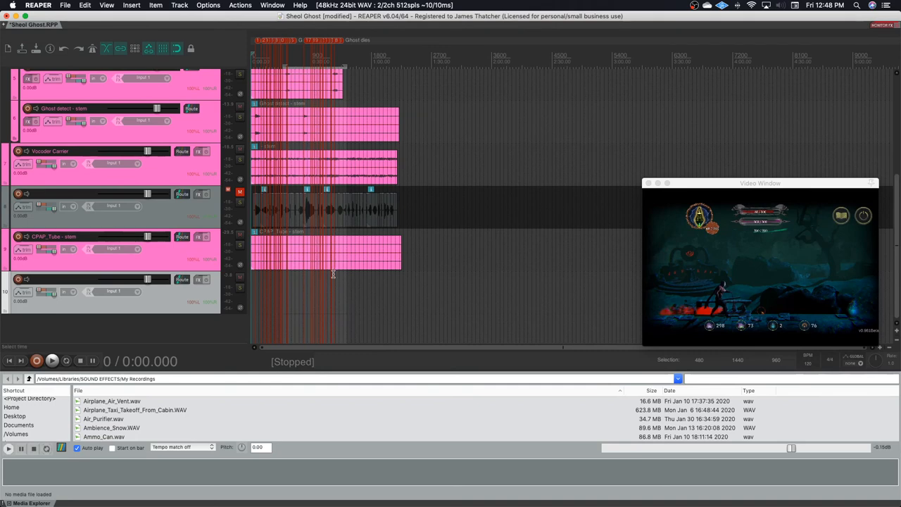
scroll(up, 3)
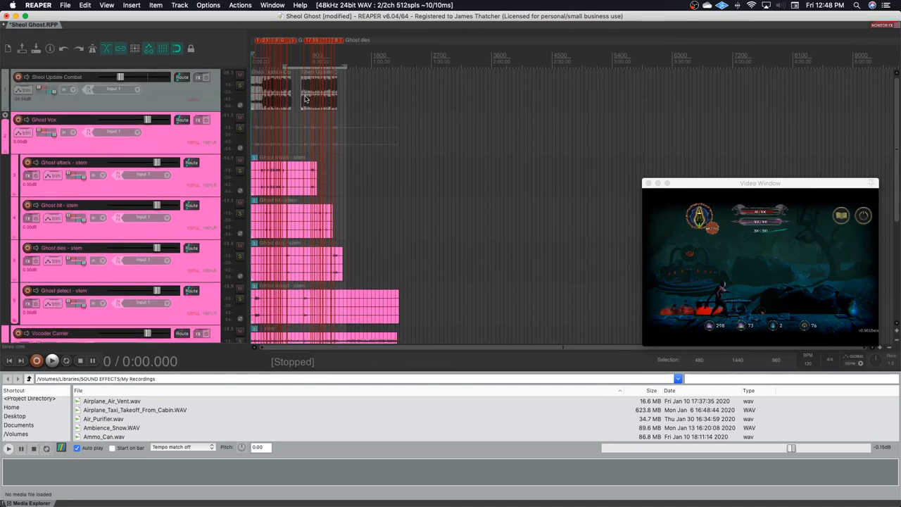